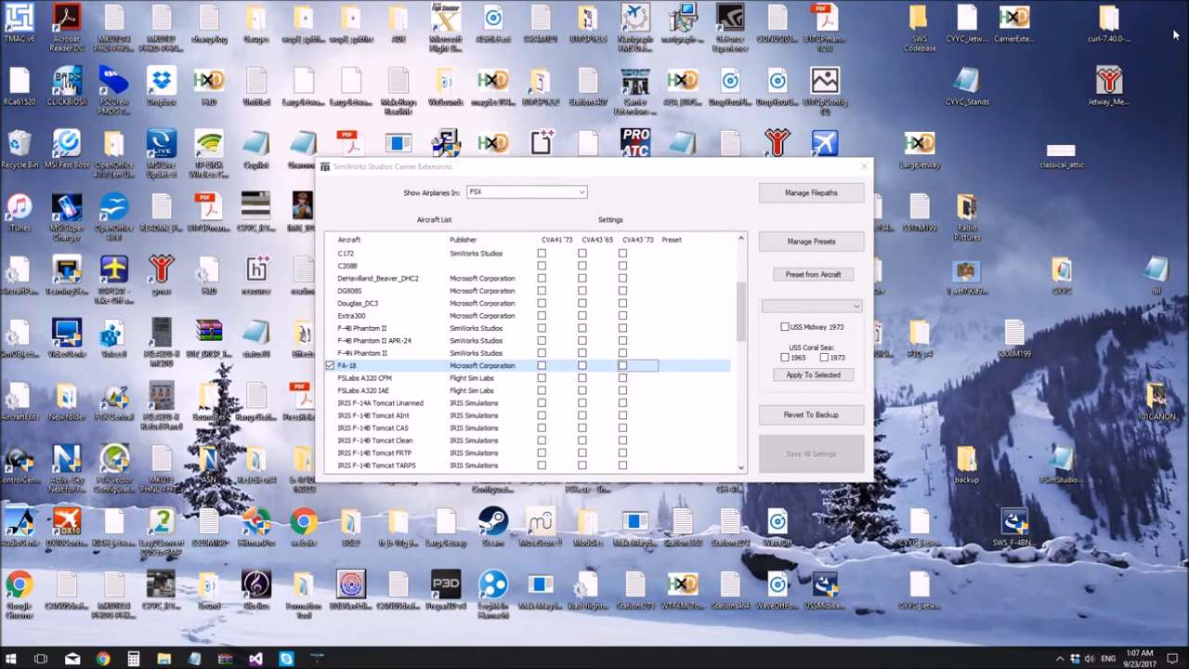
mouse_move(681, 230)
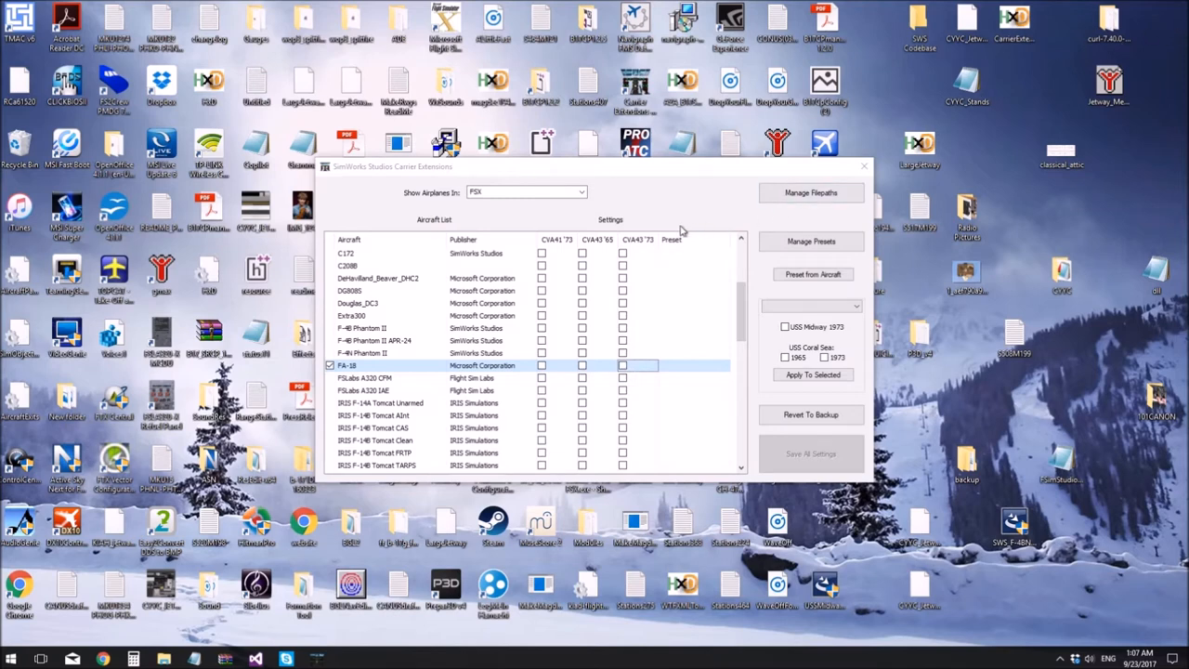
- Browse the aircraft list, previewing the Prepar3D v4 and FSX: Steam Edition aircraft
scroll("up", 3)
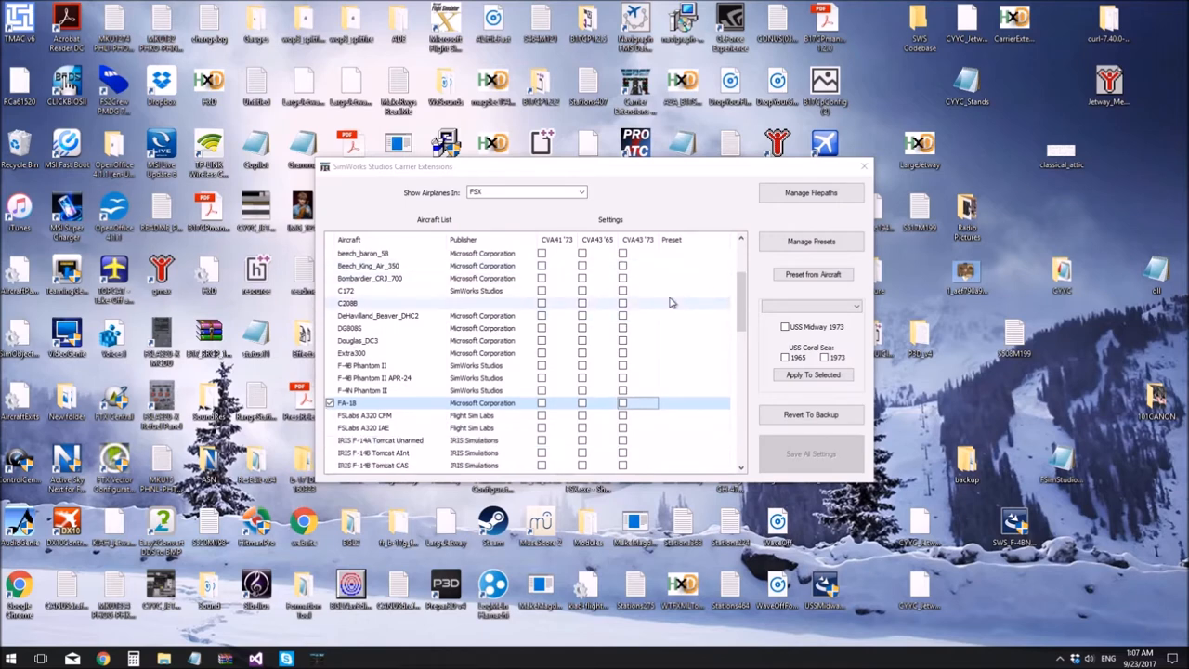
scroll("down", 3)
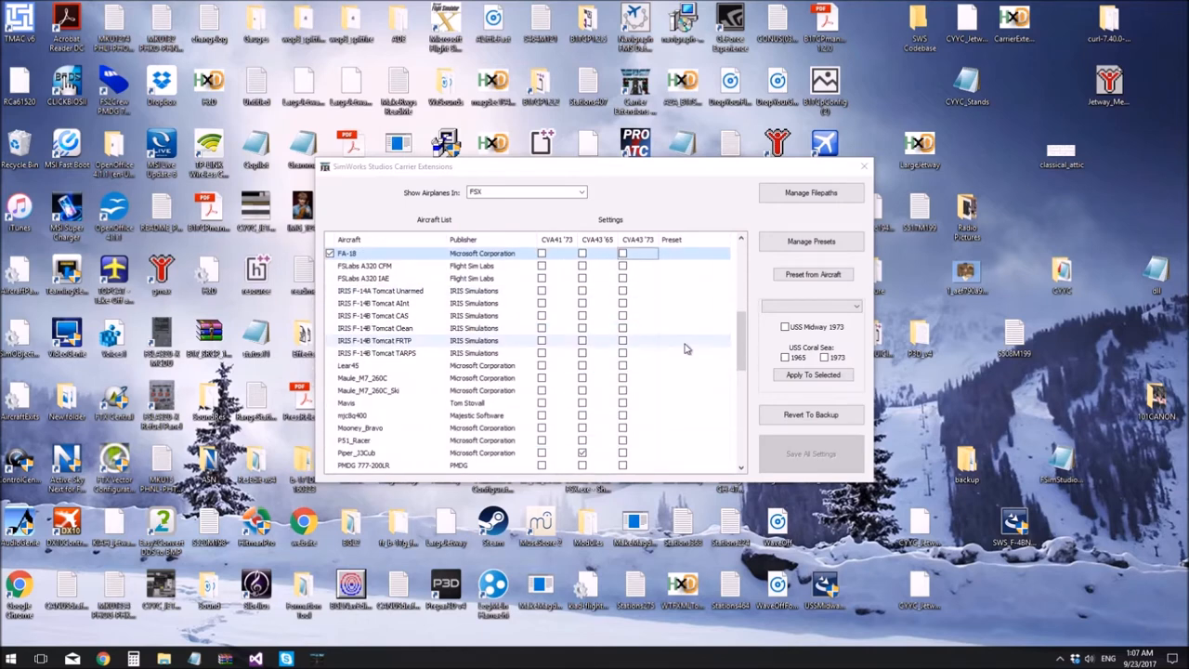
scroll("down", 3)
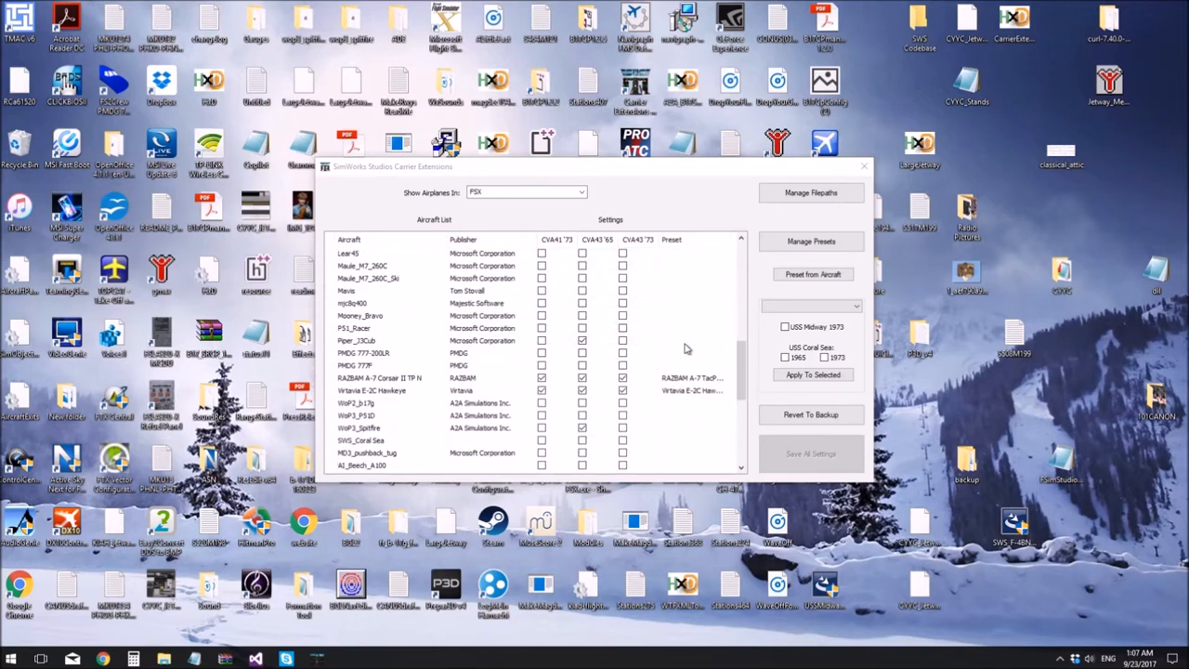
scroll("down", 3)
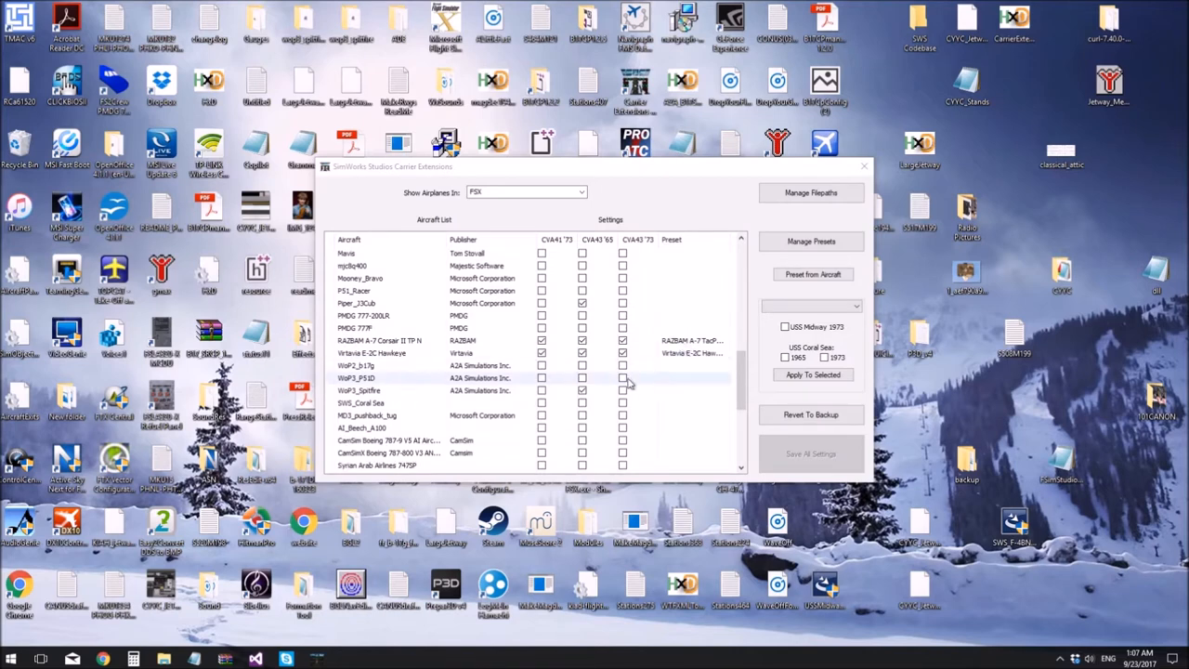
scroll("up", 3)
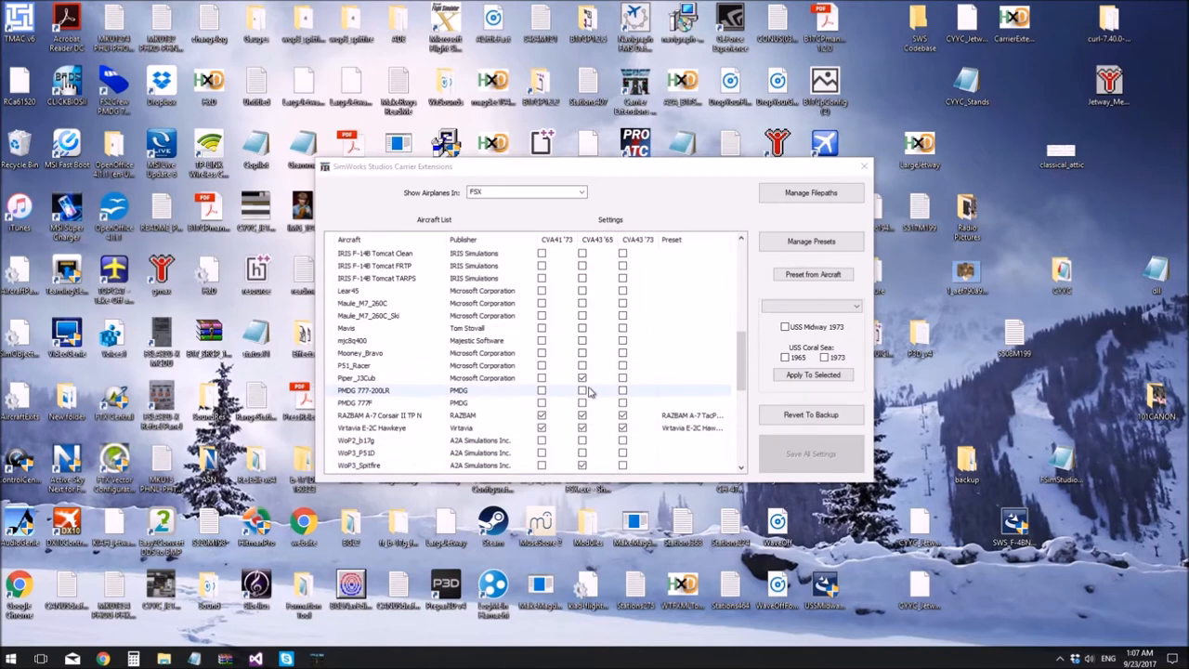
scroll("up", 3)
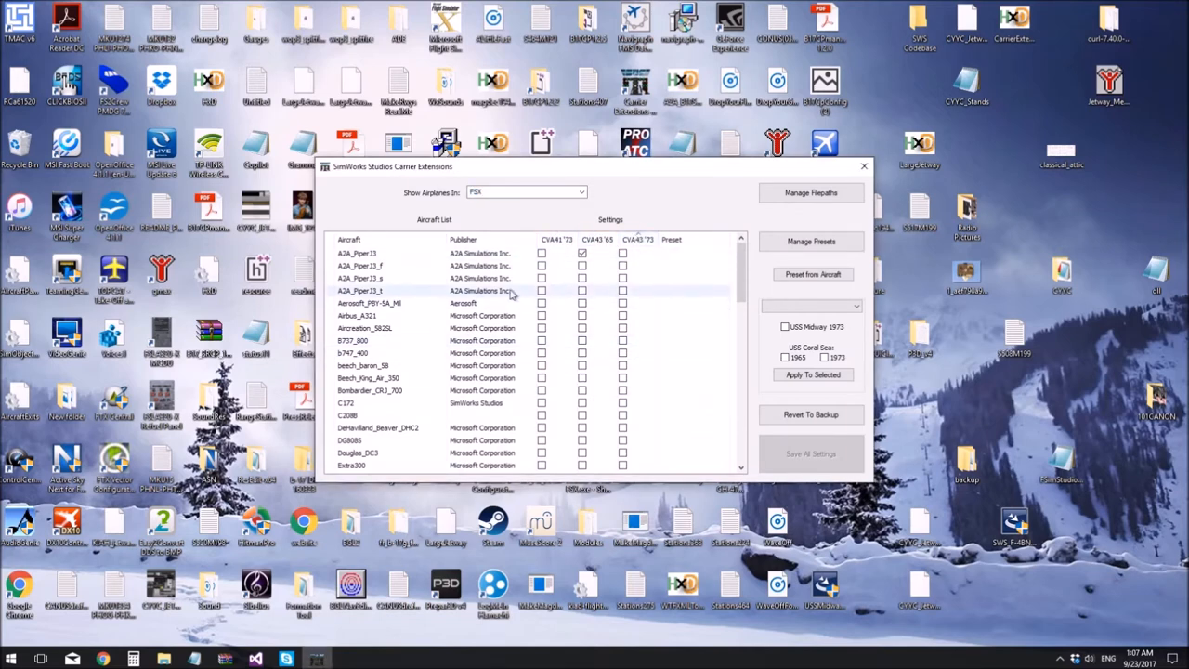
mouse_move(544, 404)
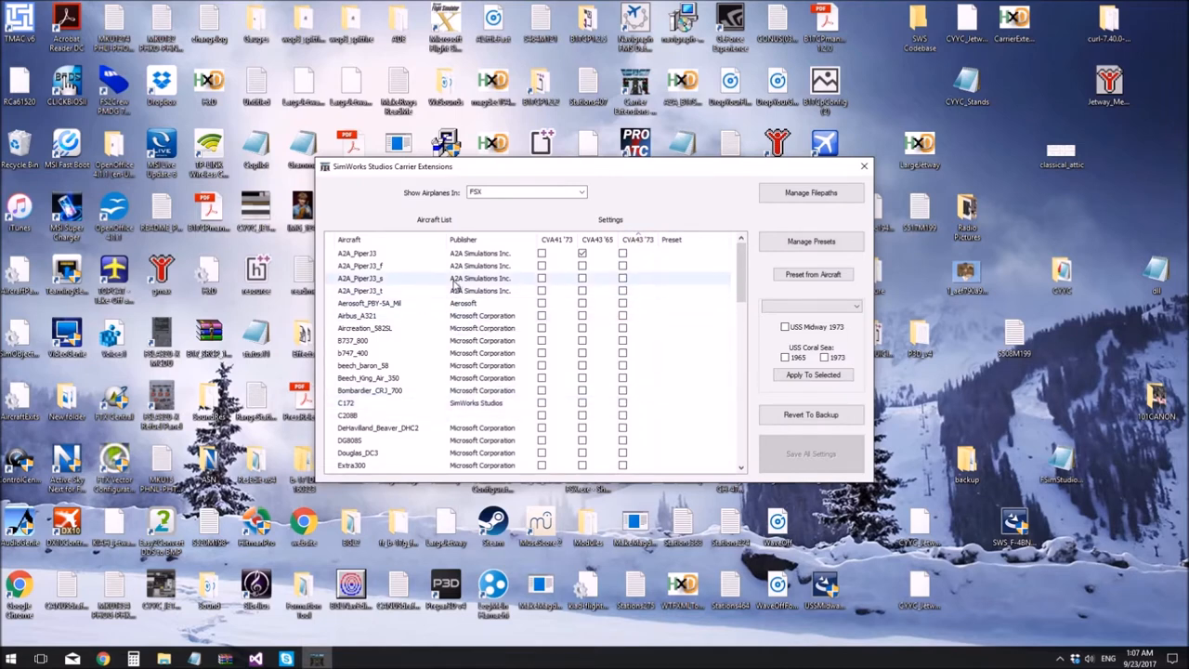
scroll("down", 3)
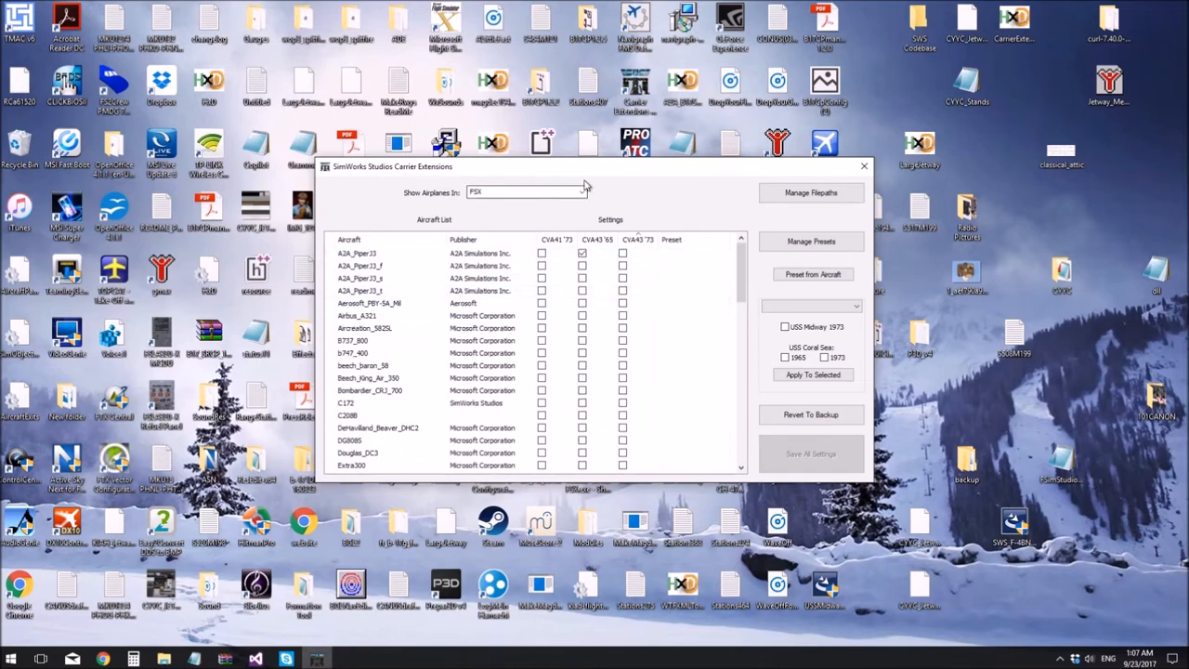
left_click(582, 192)
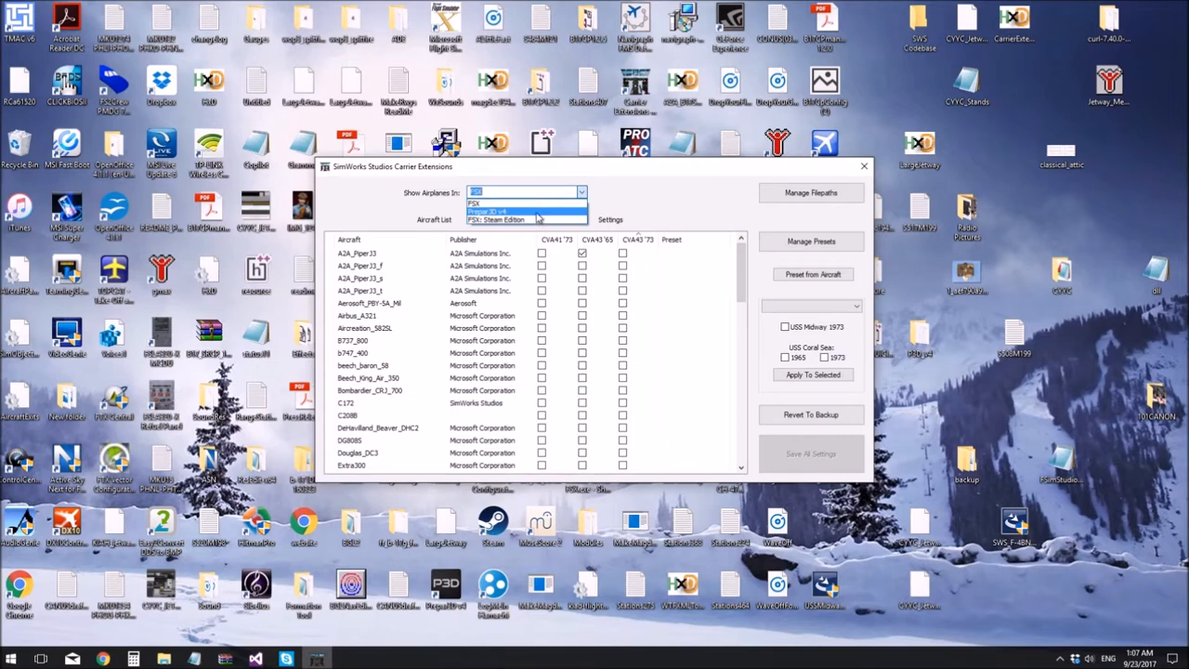
left_click(488, 211)
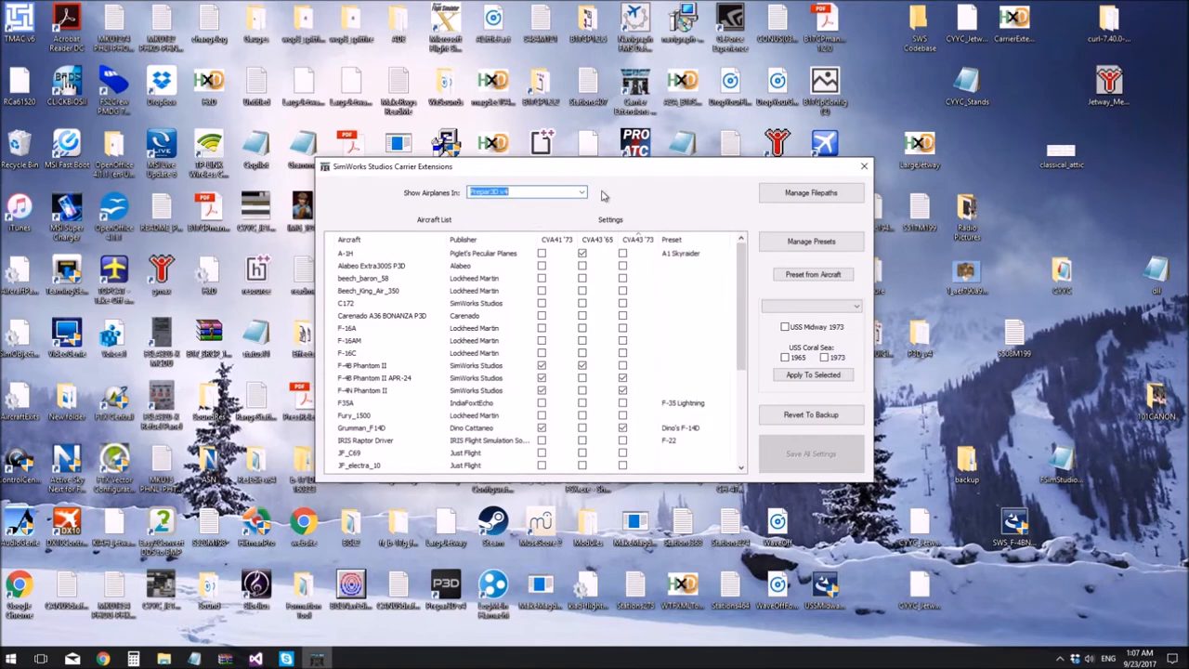
left_click(581, 192)
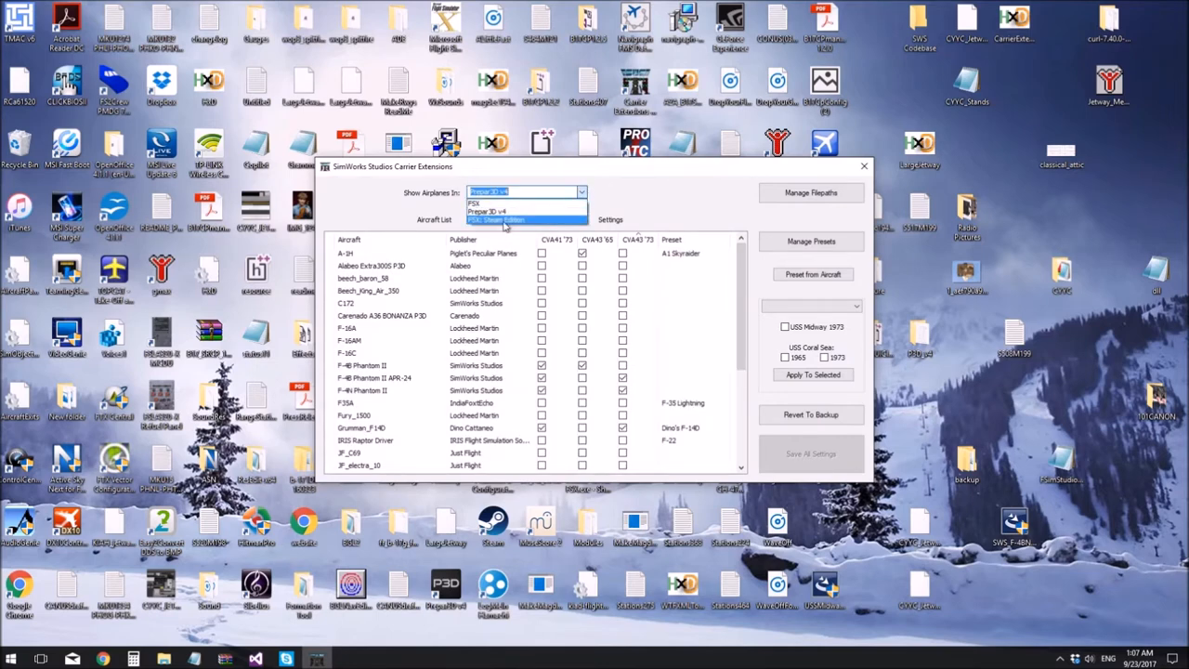
left_click(496, 219)
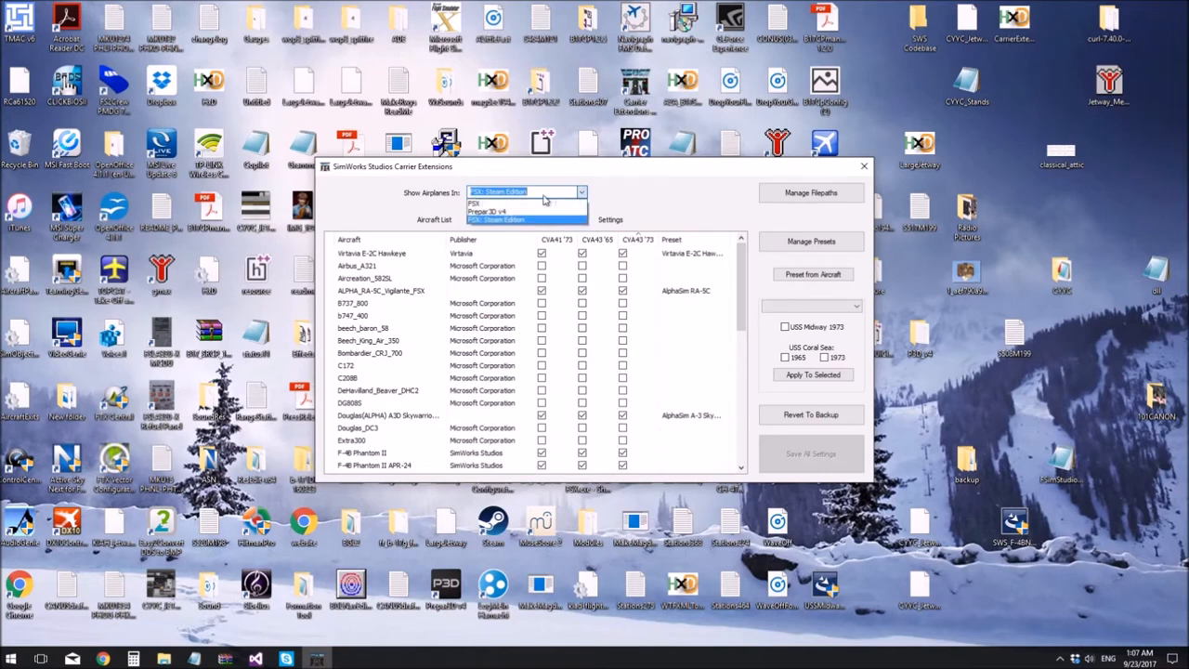
mouse_move(524, 202)
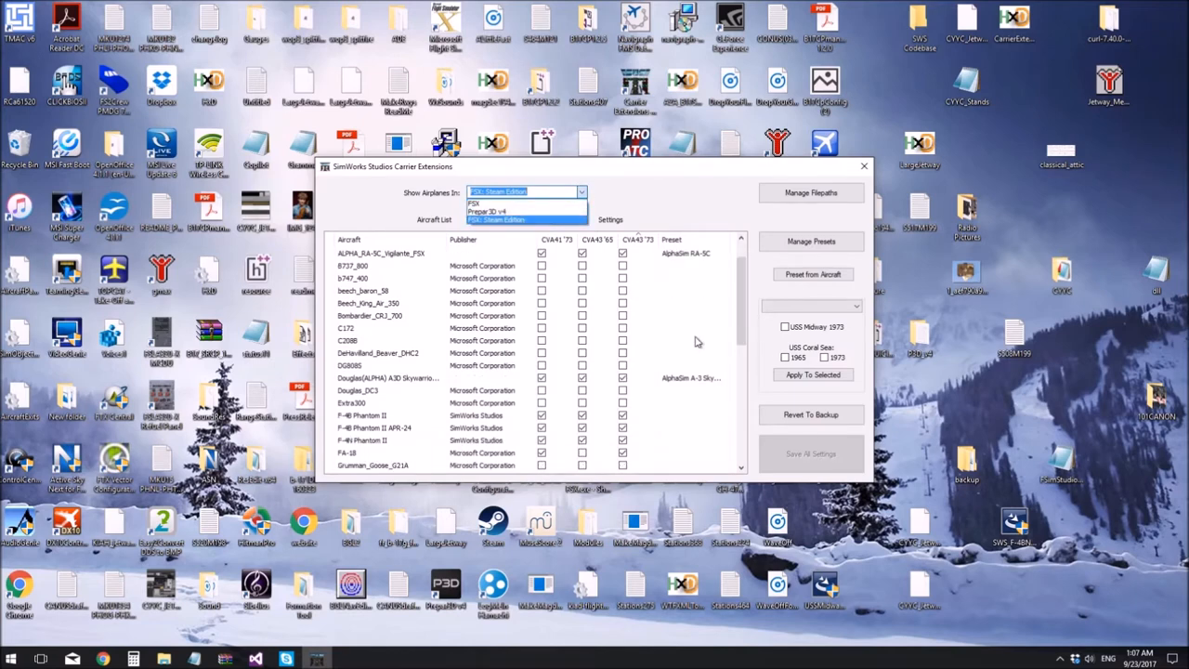
- Return to the FSX list and give the F-4B Phantom II the SWS F-4B/N Phantom II preset
scroll("up", 3)
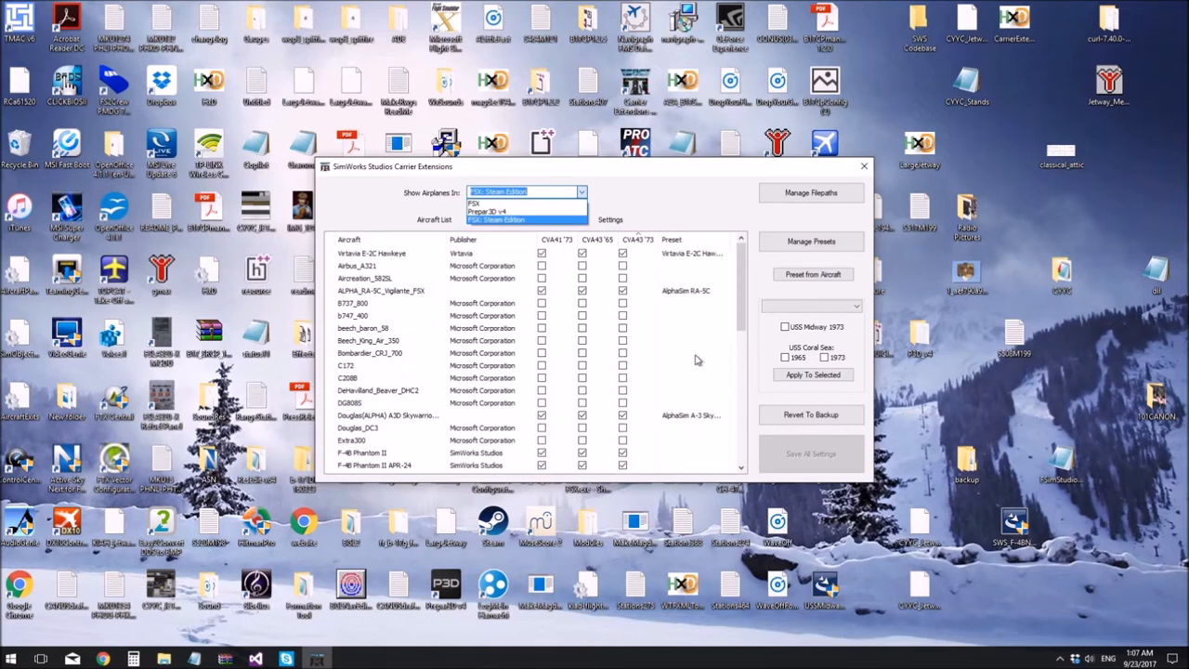
mouse_move(703, 304)
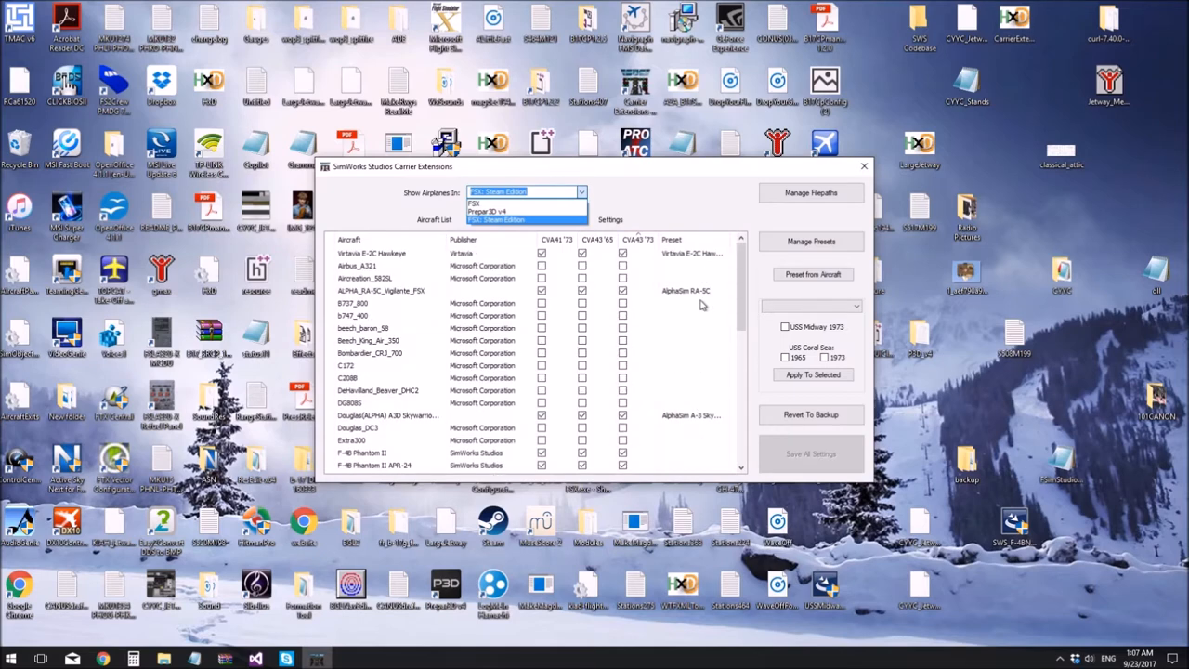
mouse_move(683, 272)
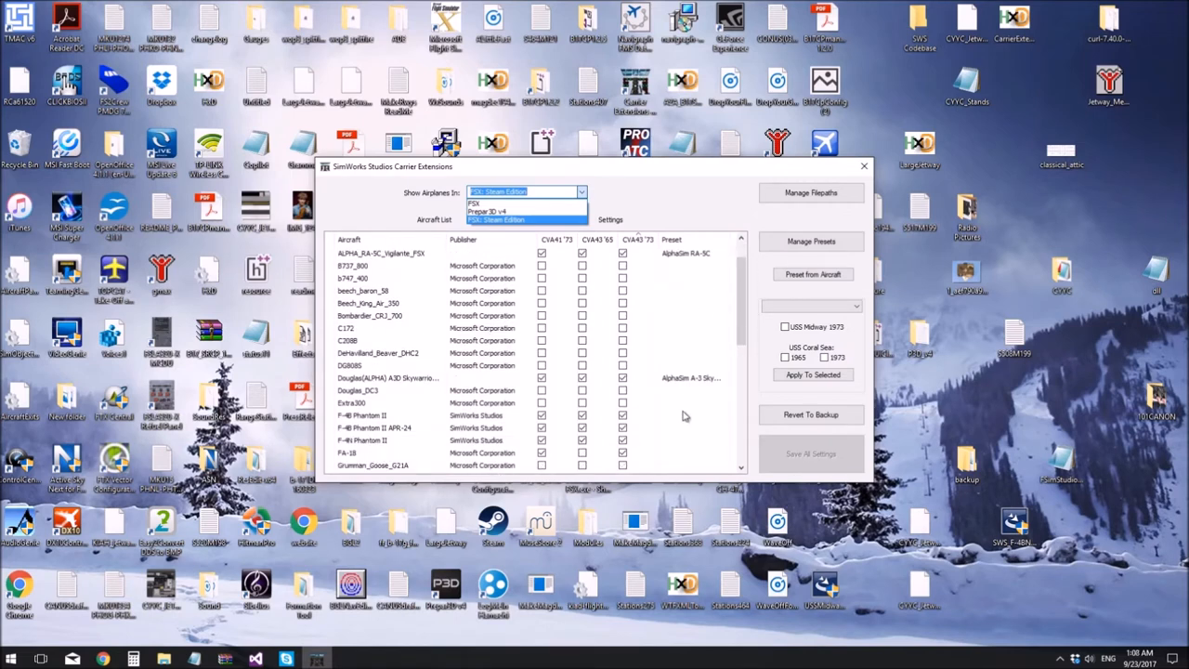
scroll("up", 3)
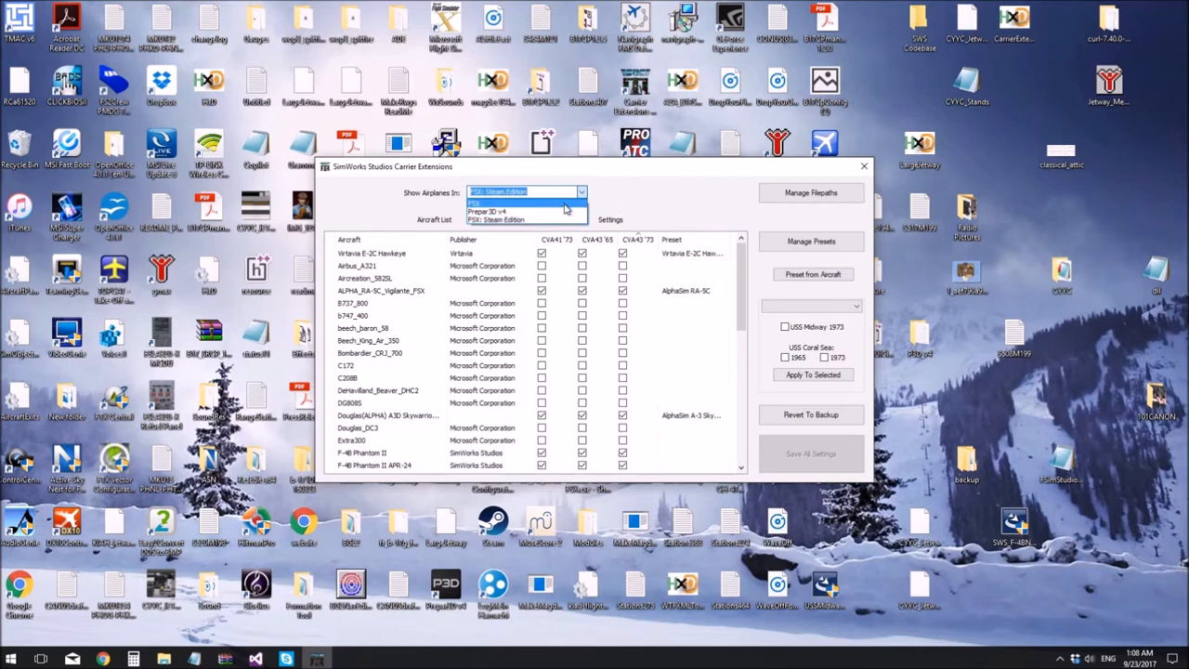
left_click(475, 202)
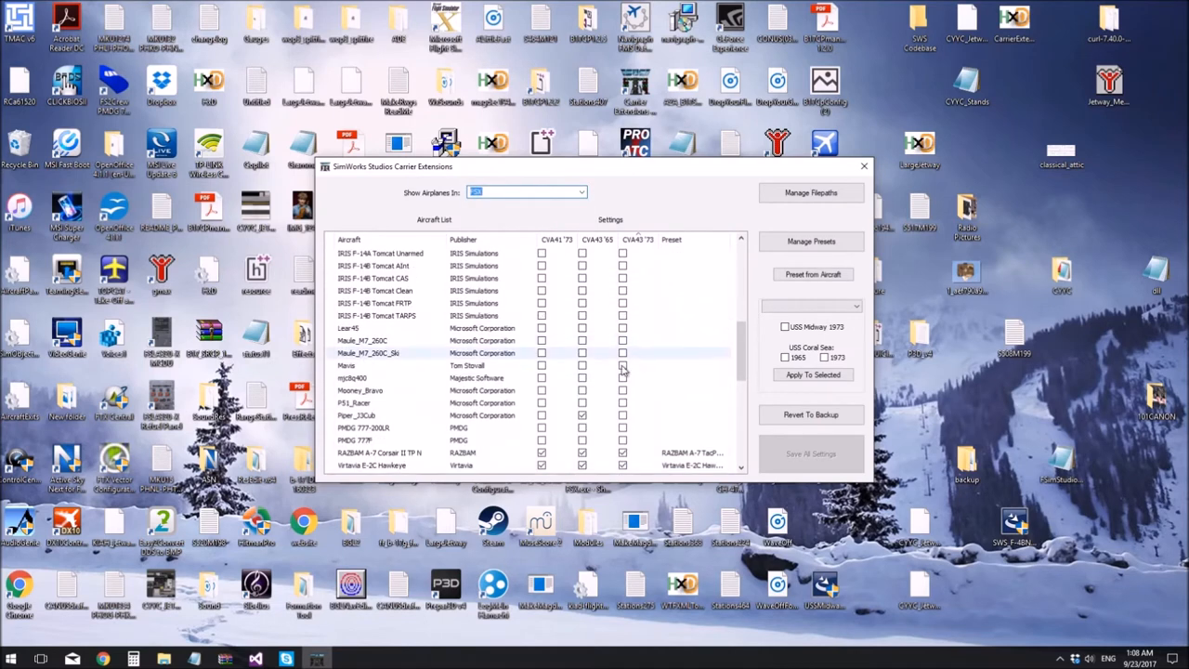
scroll("up", 3)
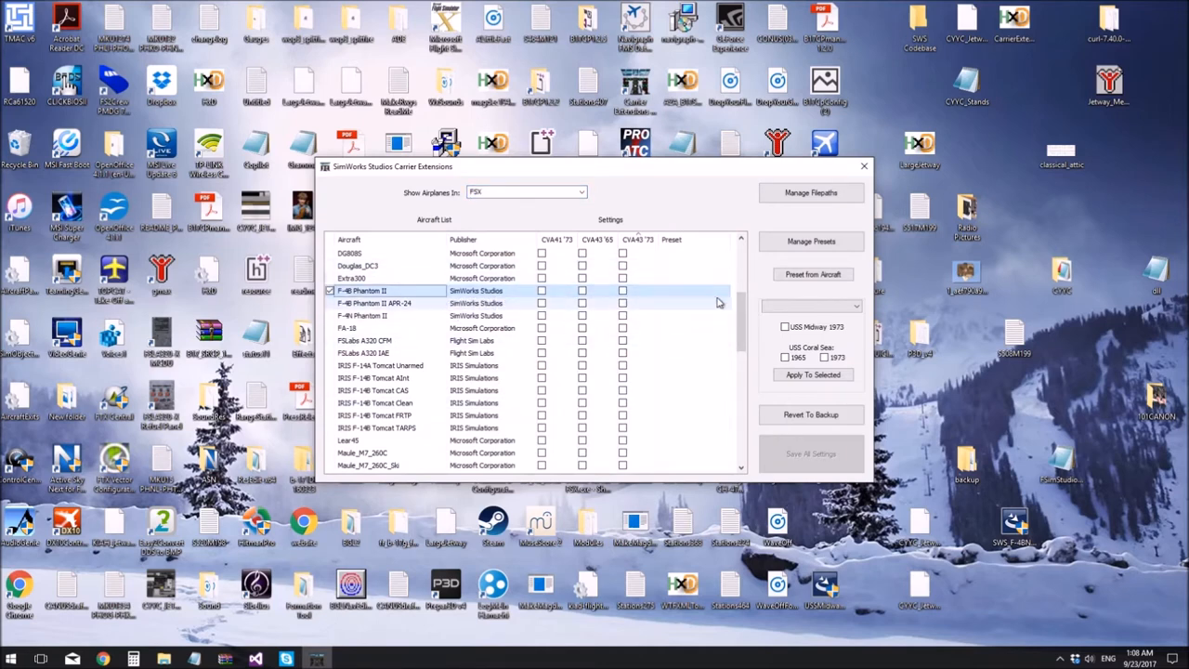
left_click(671, 291)
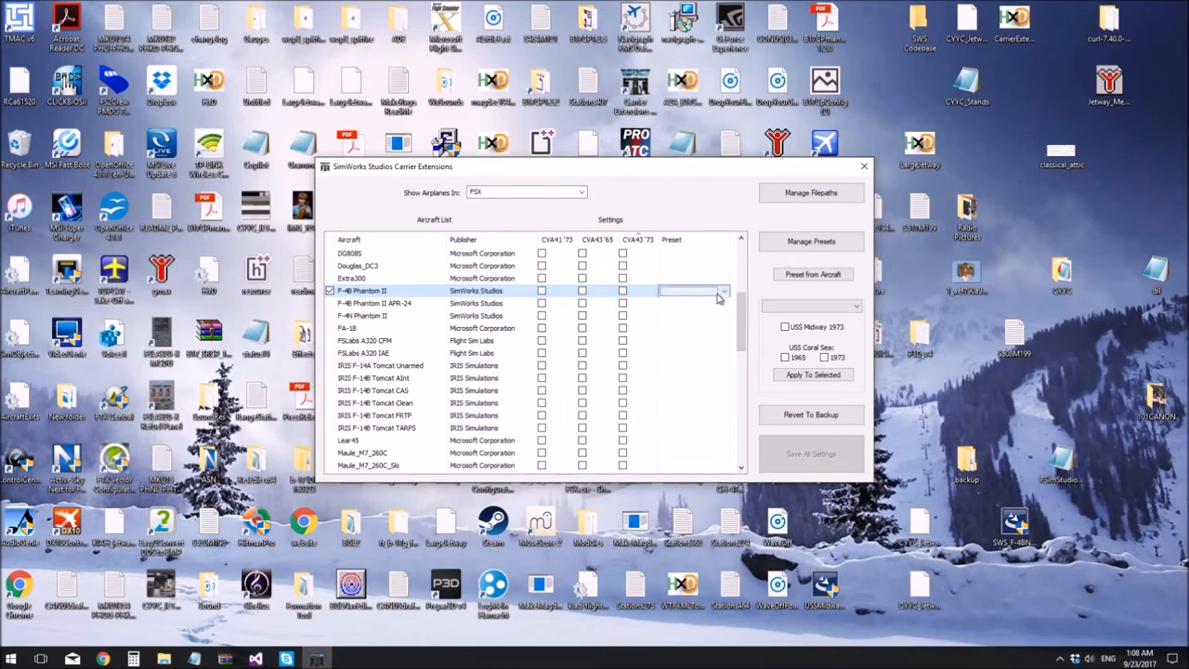
left_click(723, 291)
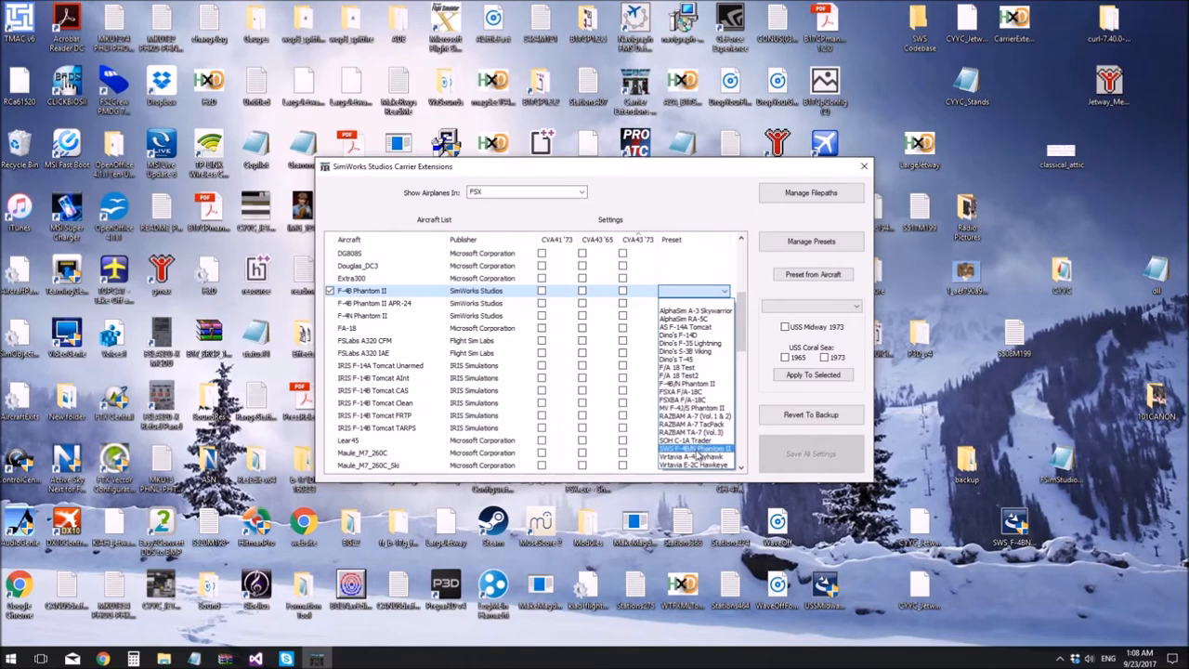
left_click(695, 449)
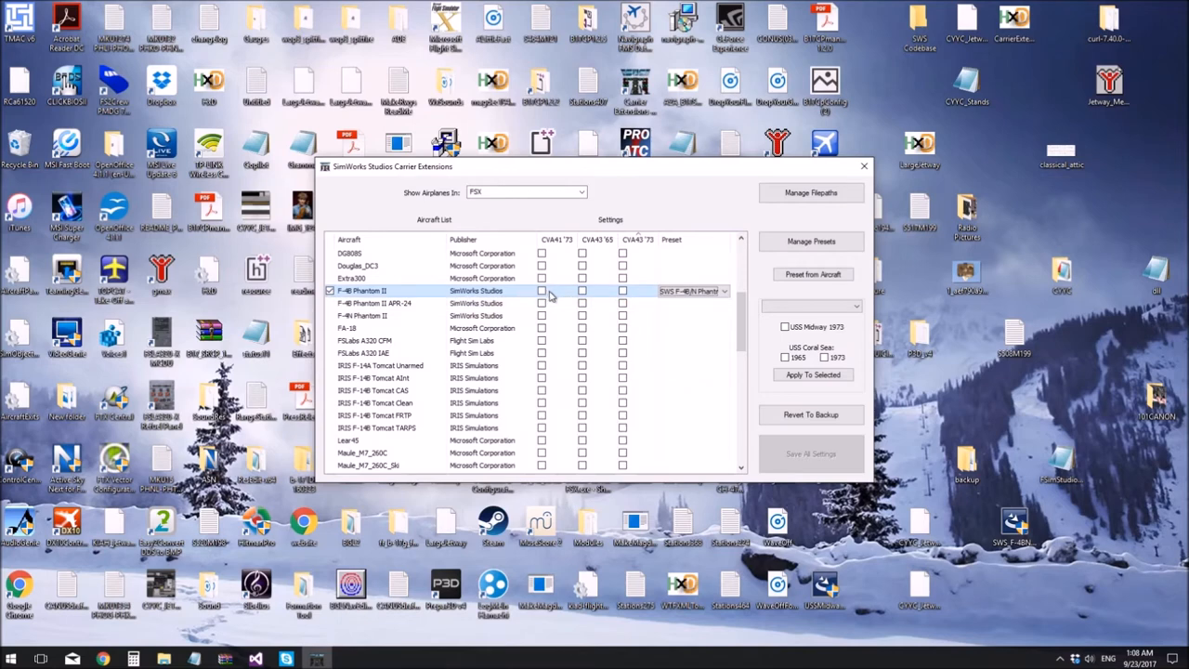
- Tick the CVA41 '73 and CVA43 '65 deck boxes on the F-4B Phantom II row
left_click(541, 291)
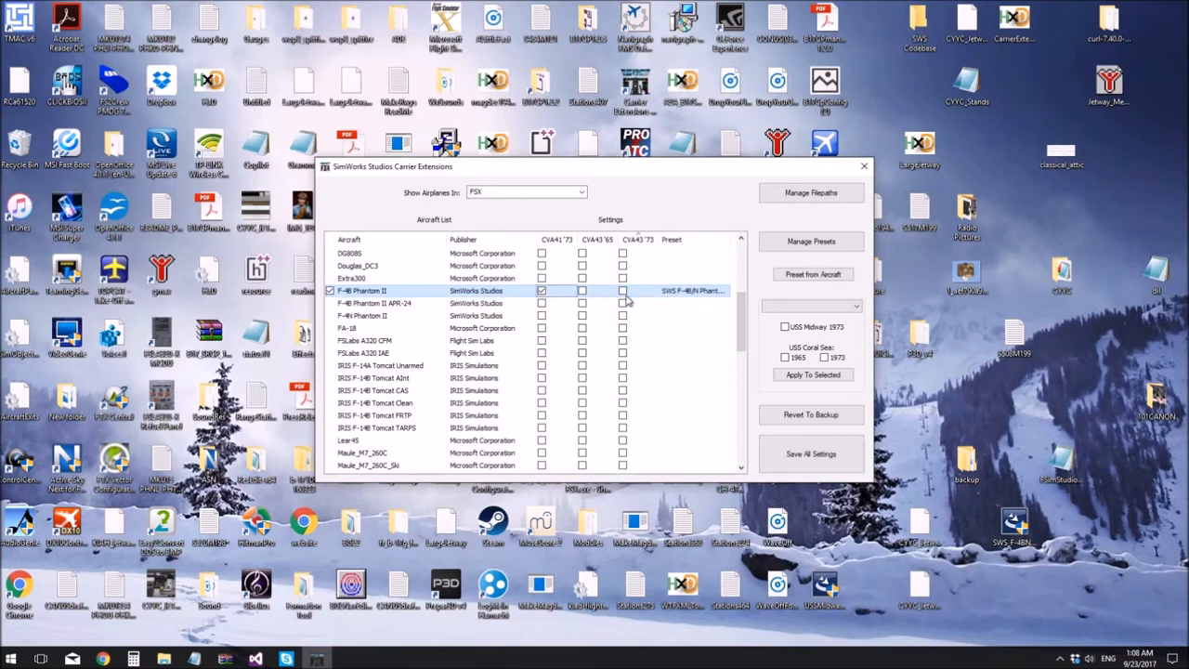
left_click(622, 291)
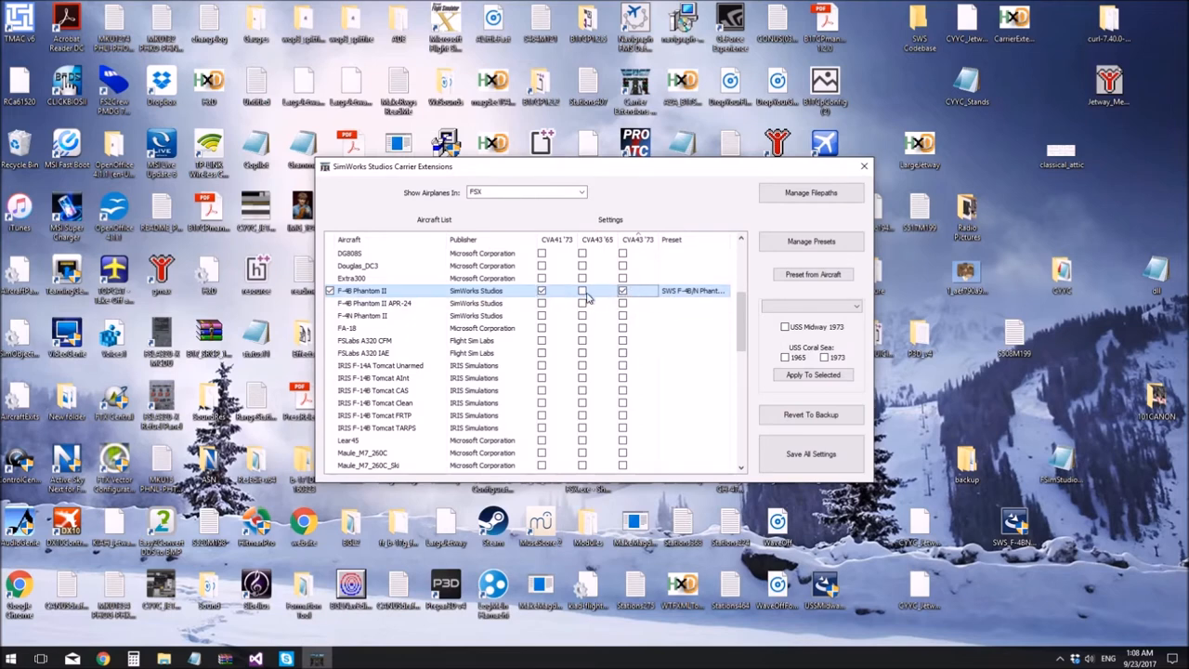
left_click(582, 291)
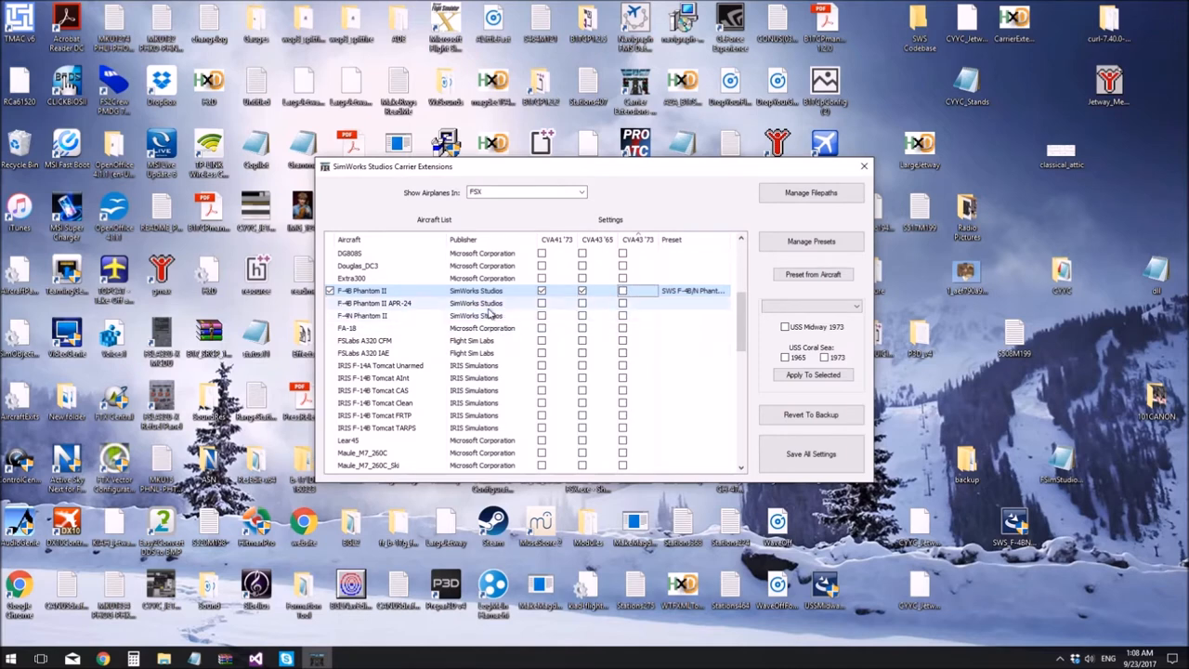
mouse_move(810, 453)
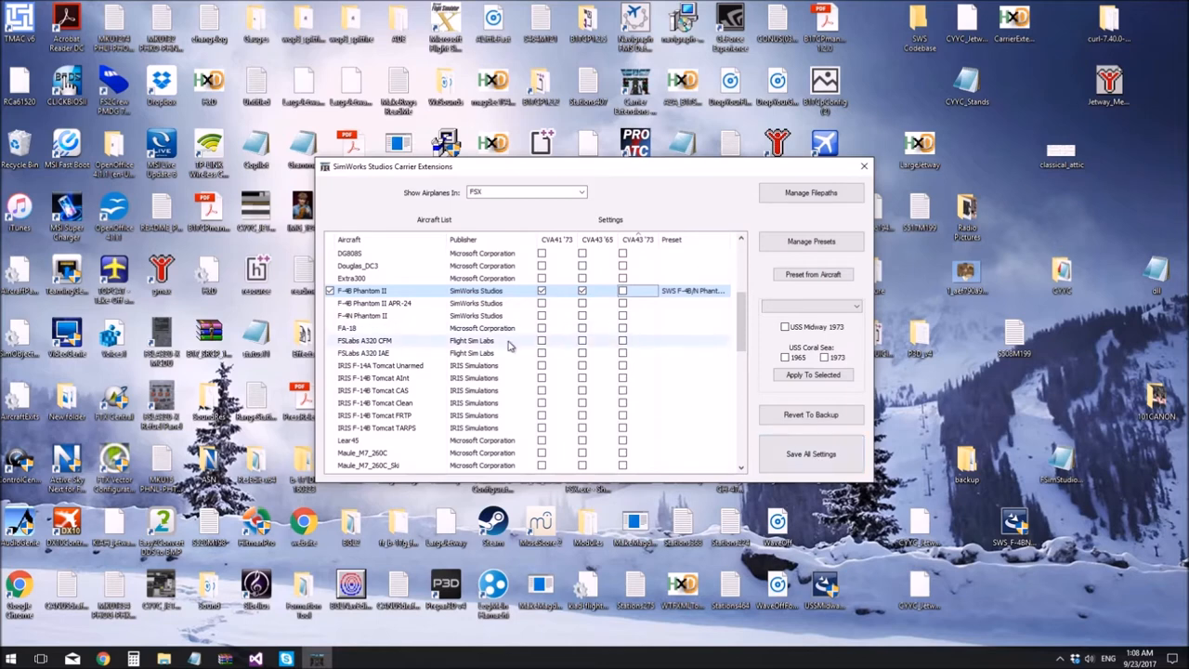
left_click(418, 303)
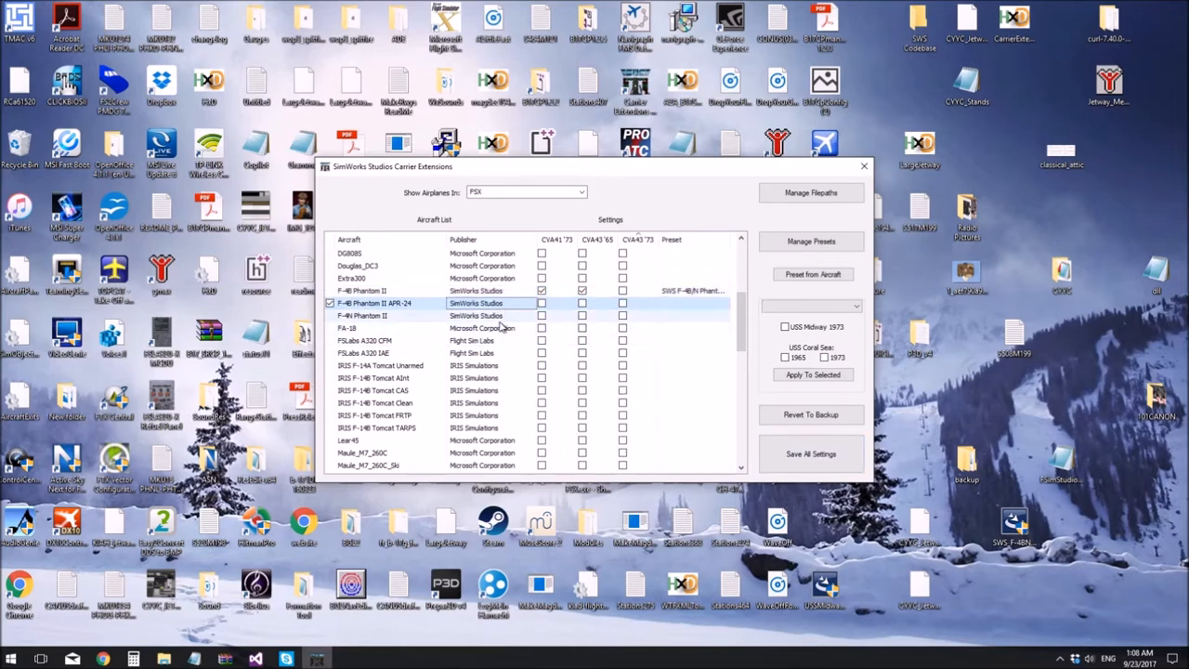
mouse_move(502, 324)
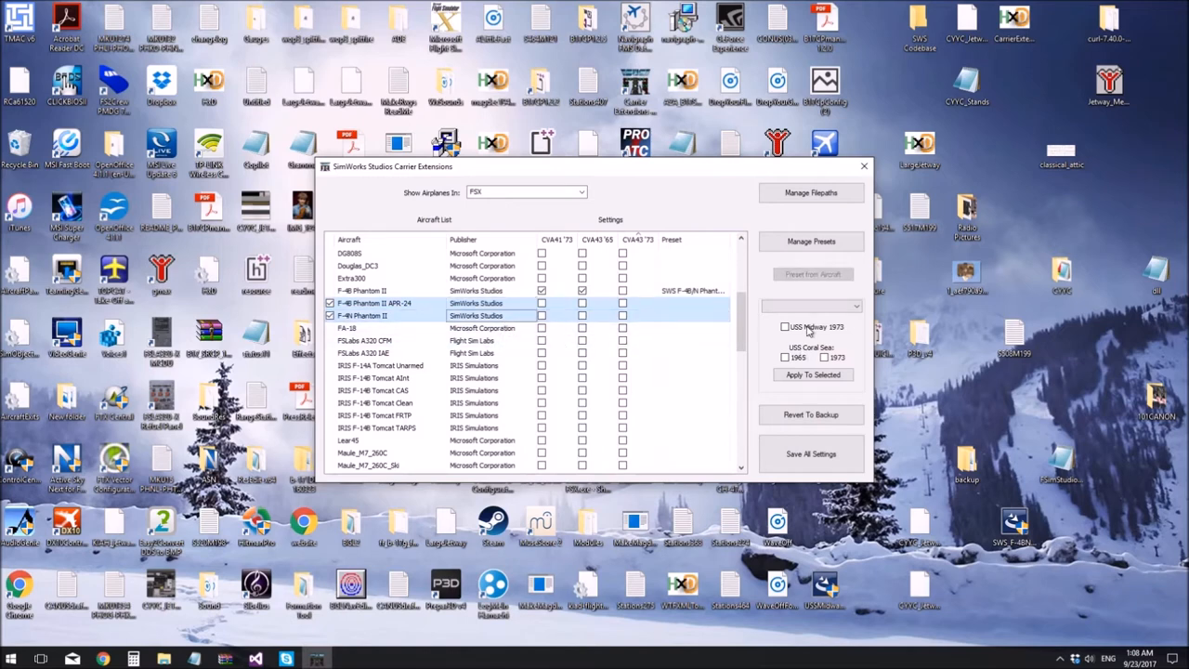
- Apply the SWS F-4B/N Phantom II preset with Midway and Coral Sea 1973 decks to both Phantoms
left_click(785, 327)
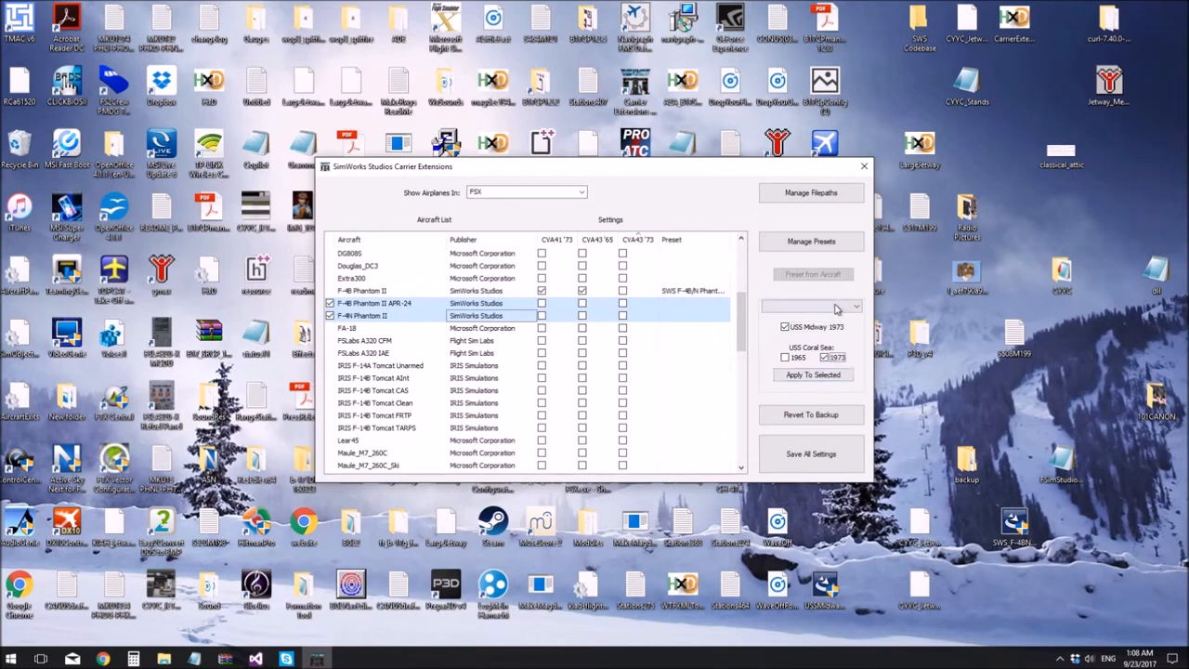
left_click(854, 305)
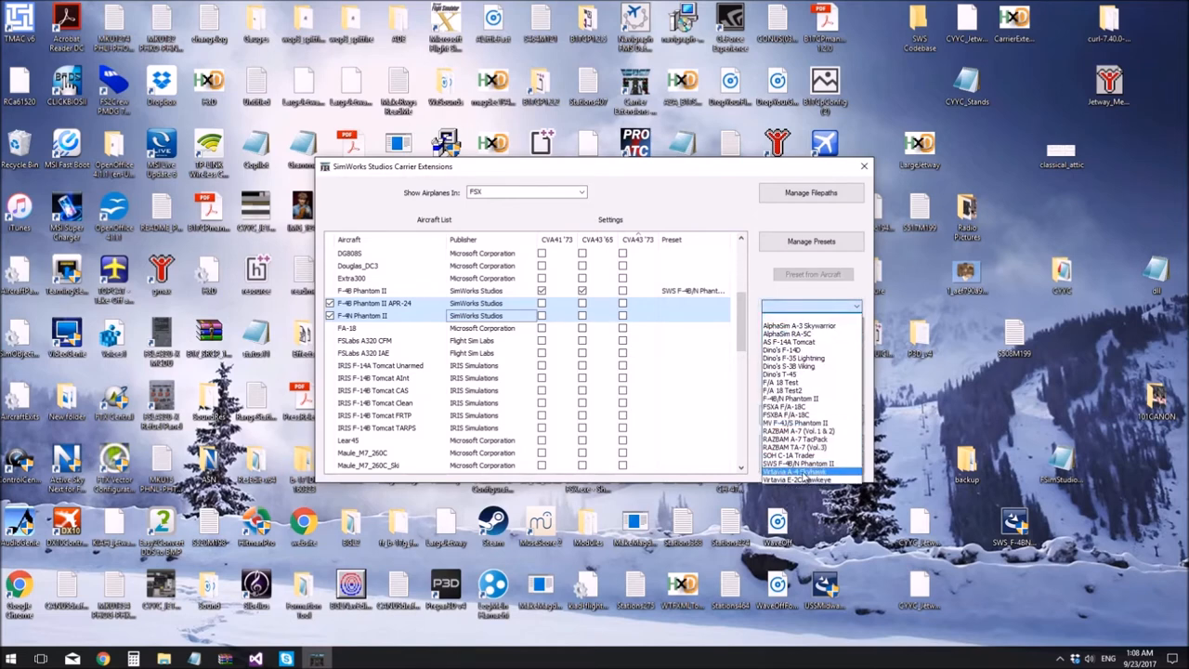
left_click(808, 461)
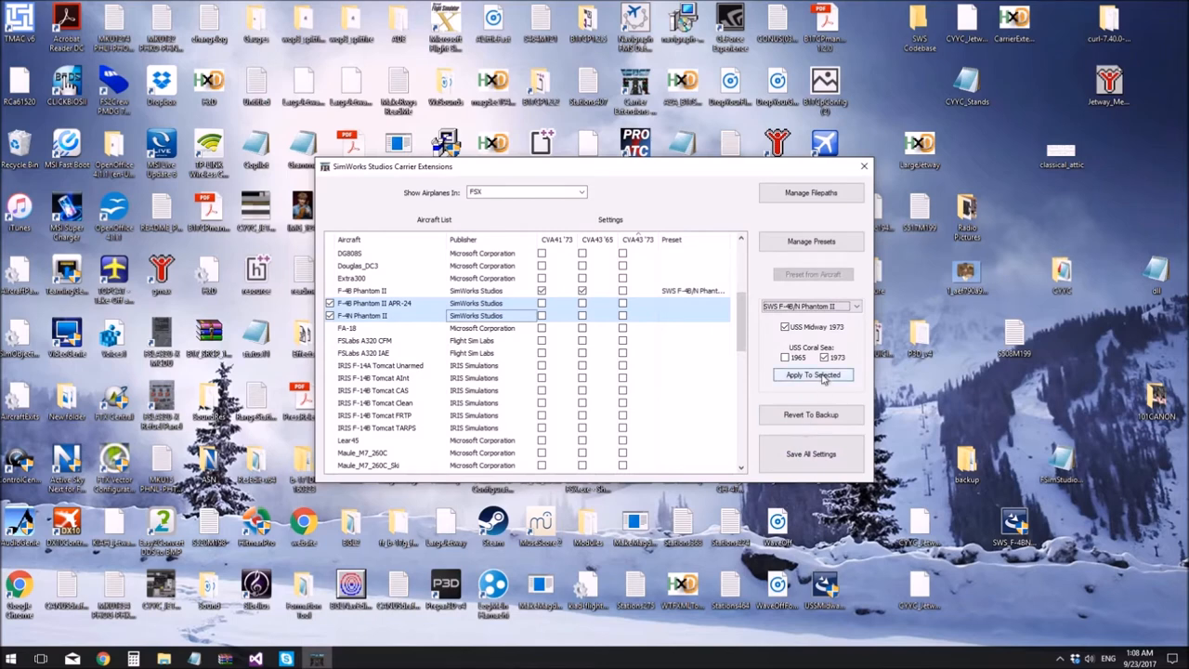
left_click(812, 374)
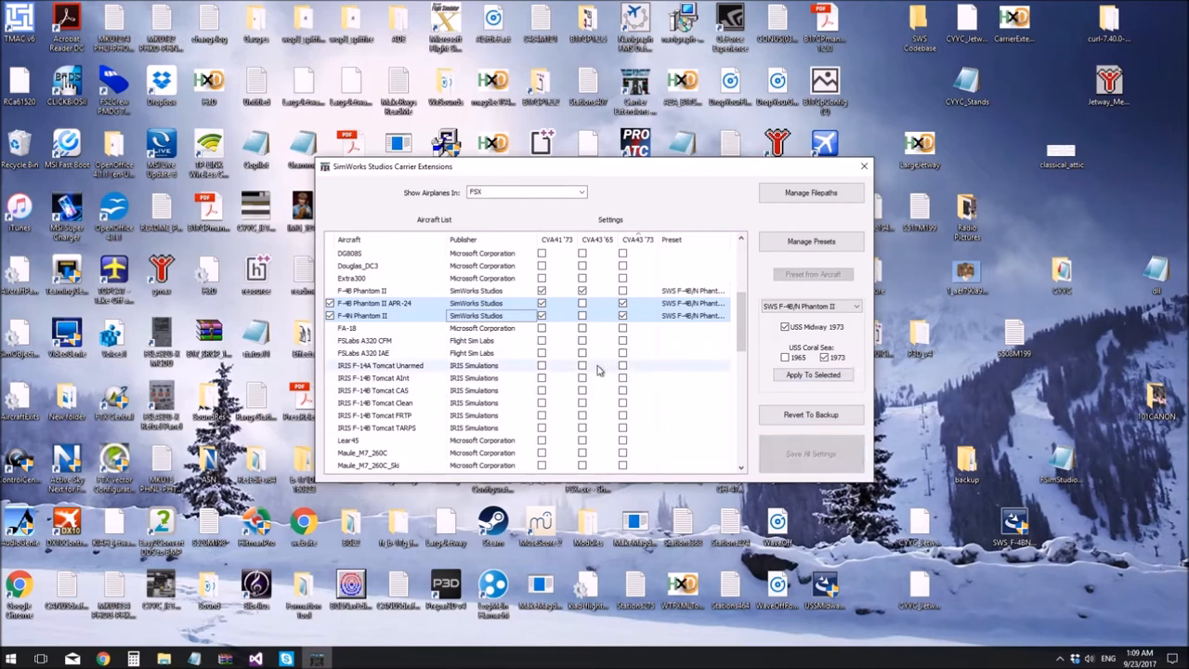
mouse_move(500, 340)
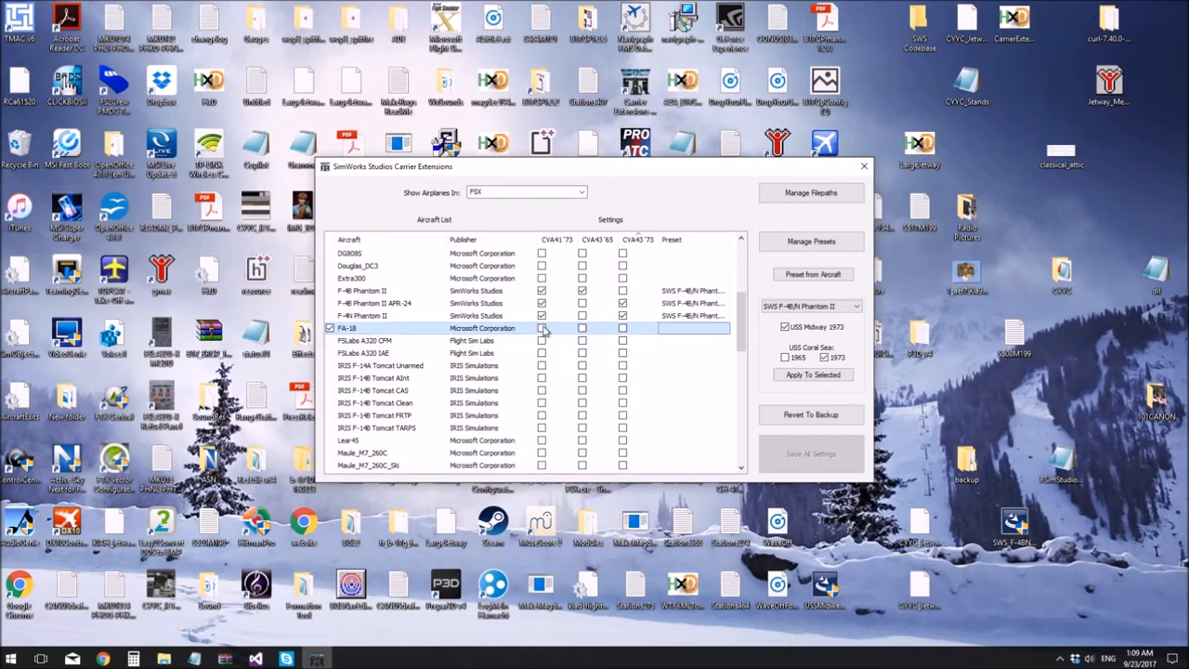
- Enable the FA-18's CVA41 '73 and CVA43 '73 decks and start a preset from it
left_click(622, 328)
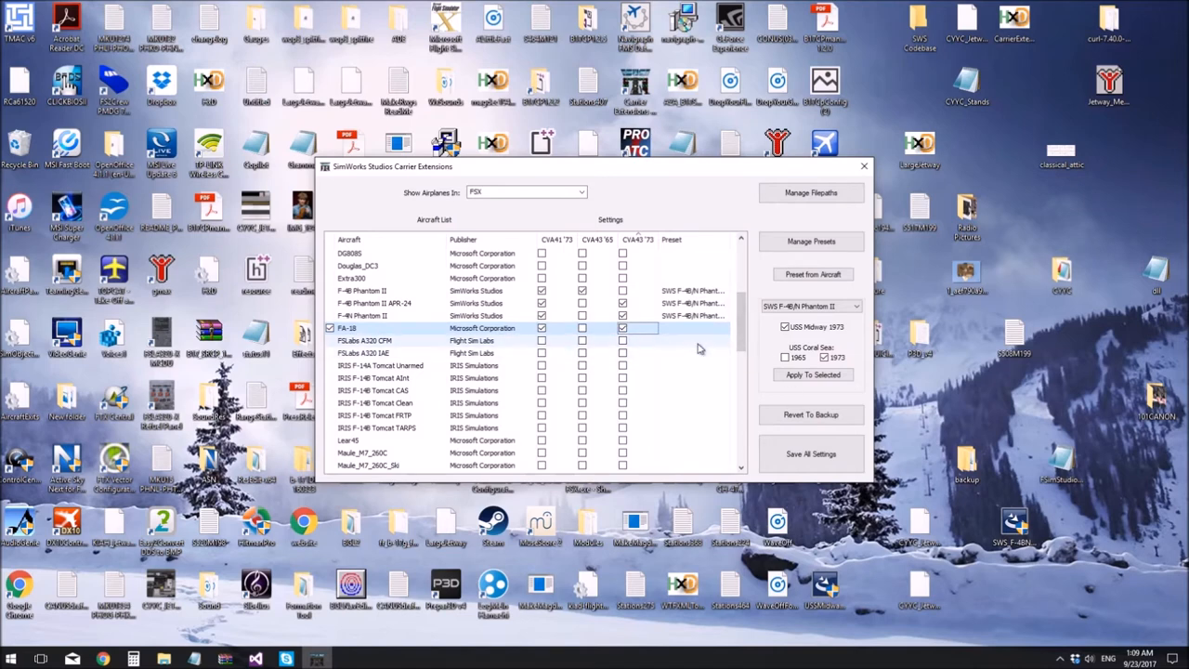
mouse_move(779, 288)
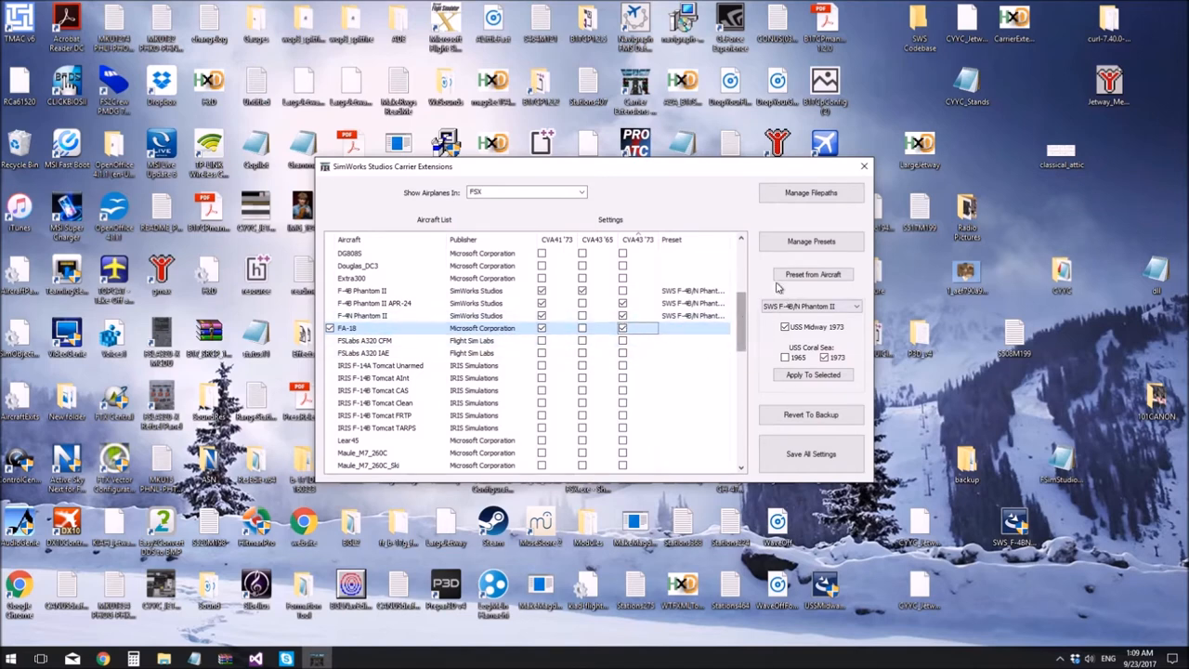
left_click(811, 274)
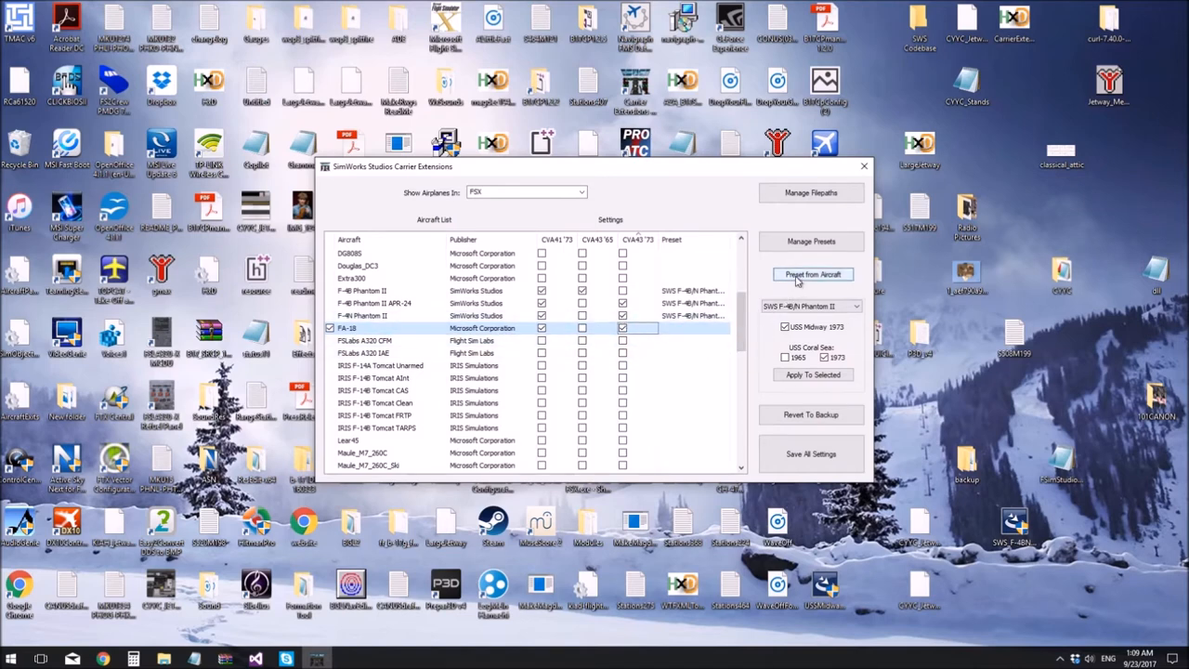
left_click(812, 274)
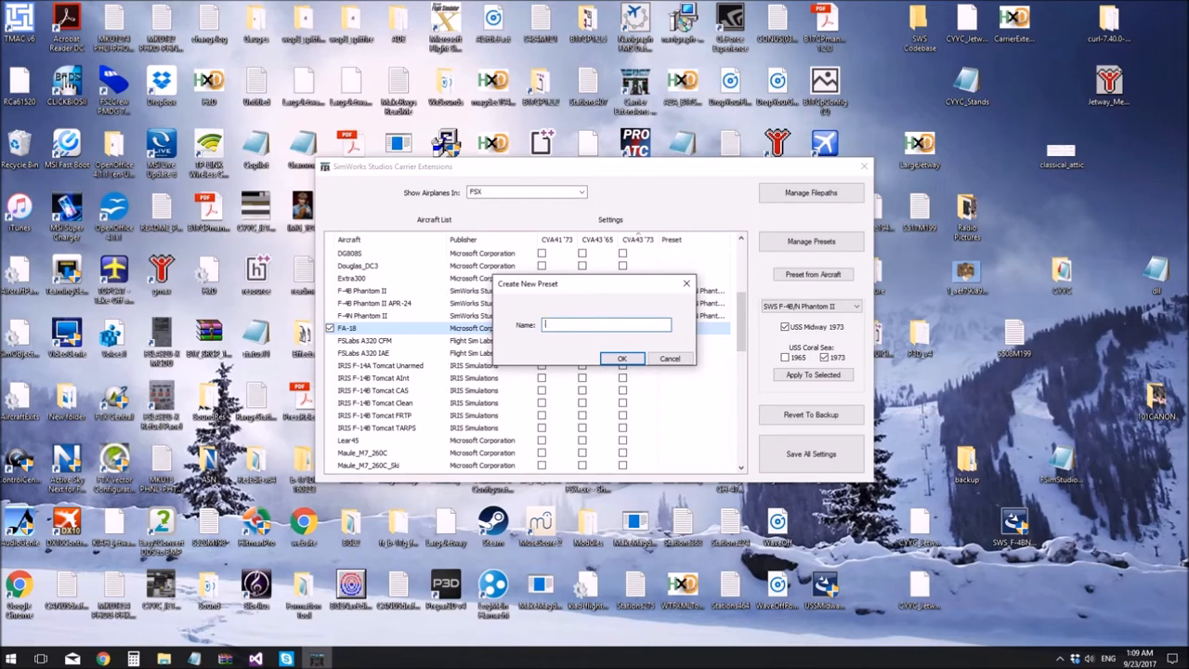
- Name the new preset 'FA-18 Test' and confirm it
type("FA-")
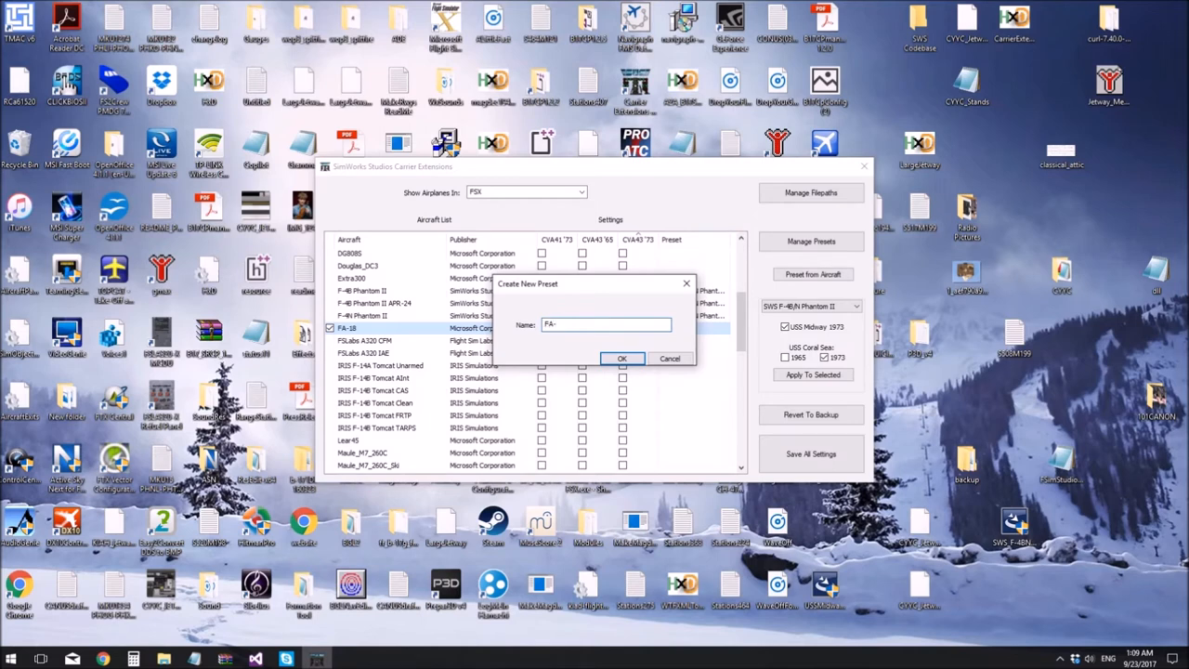
type("18")
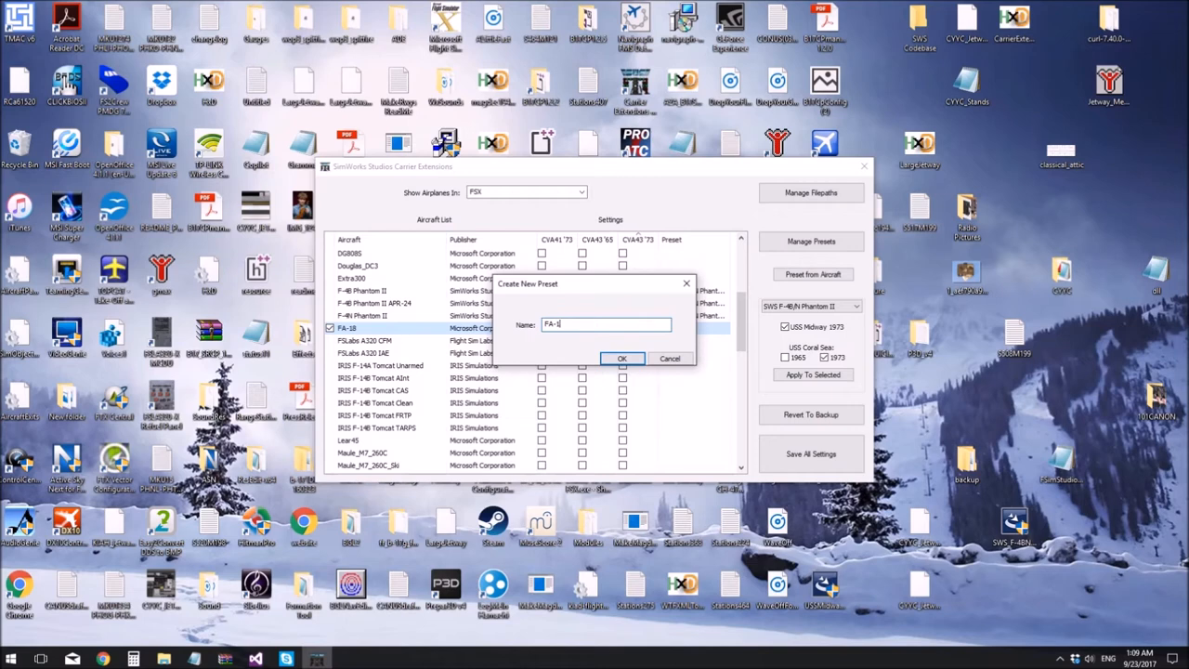
type("8")
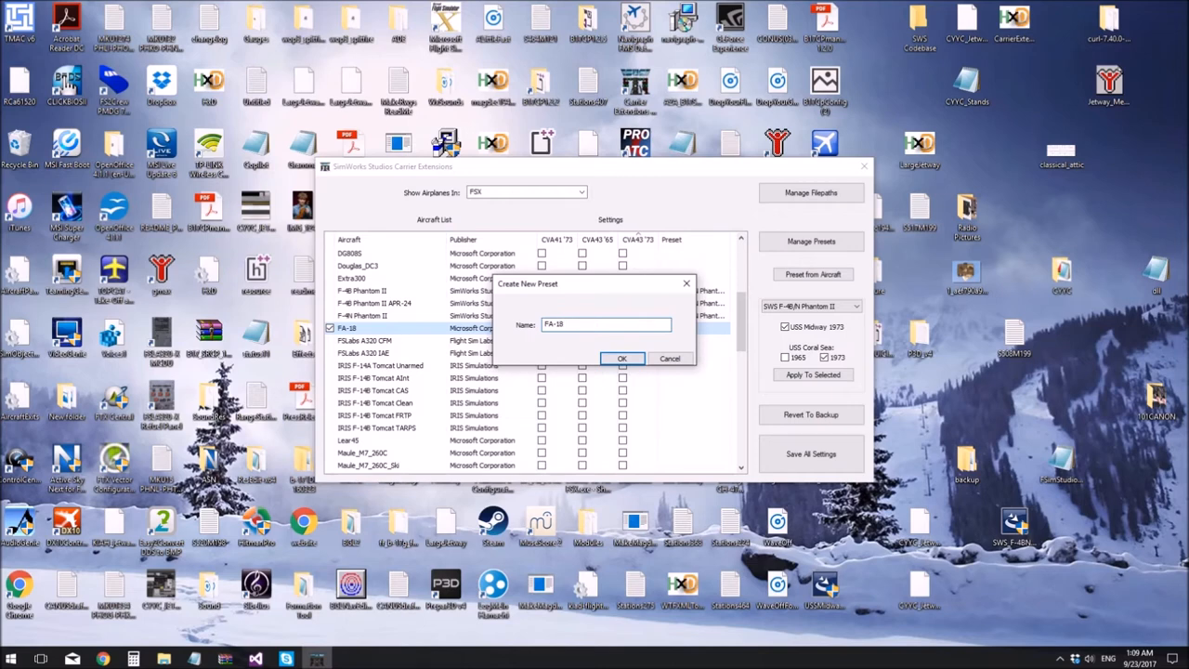
type("Test")
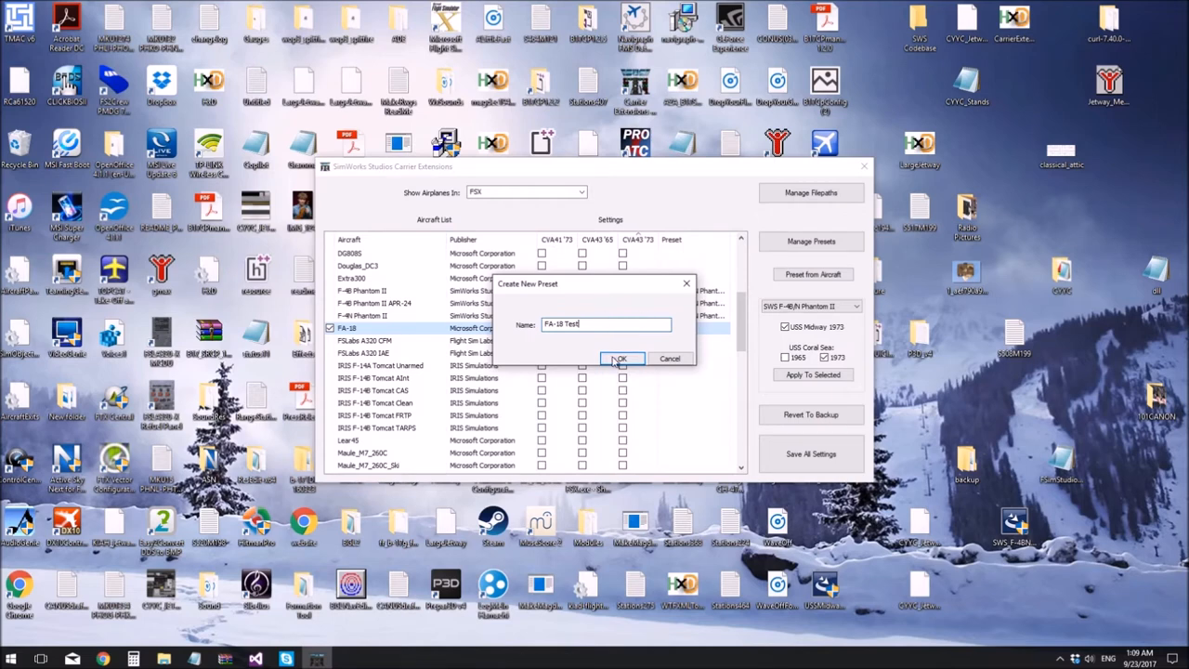
left_click(620, 359)
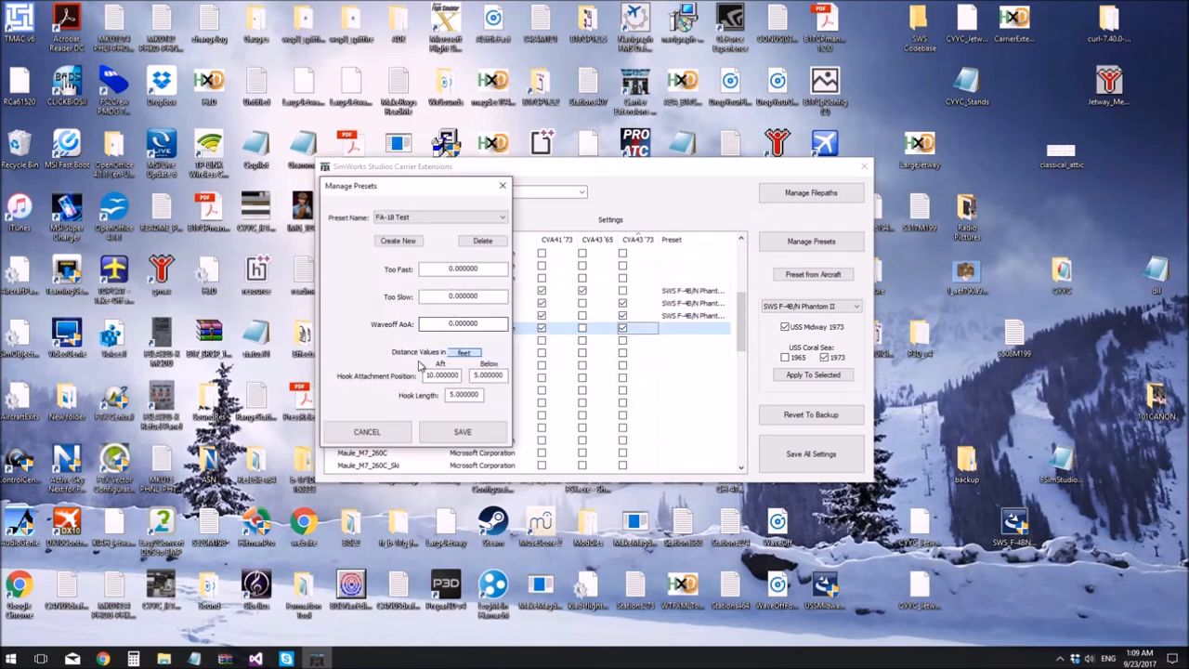
- Review the Too Slow, Too Fast, Waveoff AoA and feet unit fields, then save FA-18 Test
left_click(463, 269)
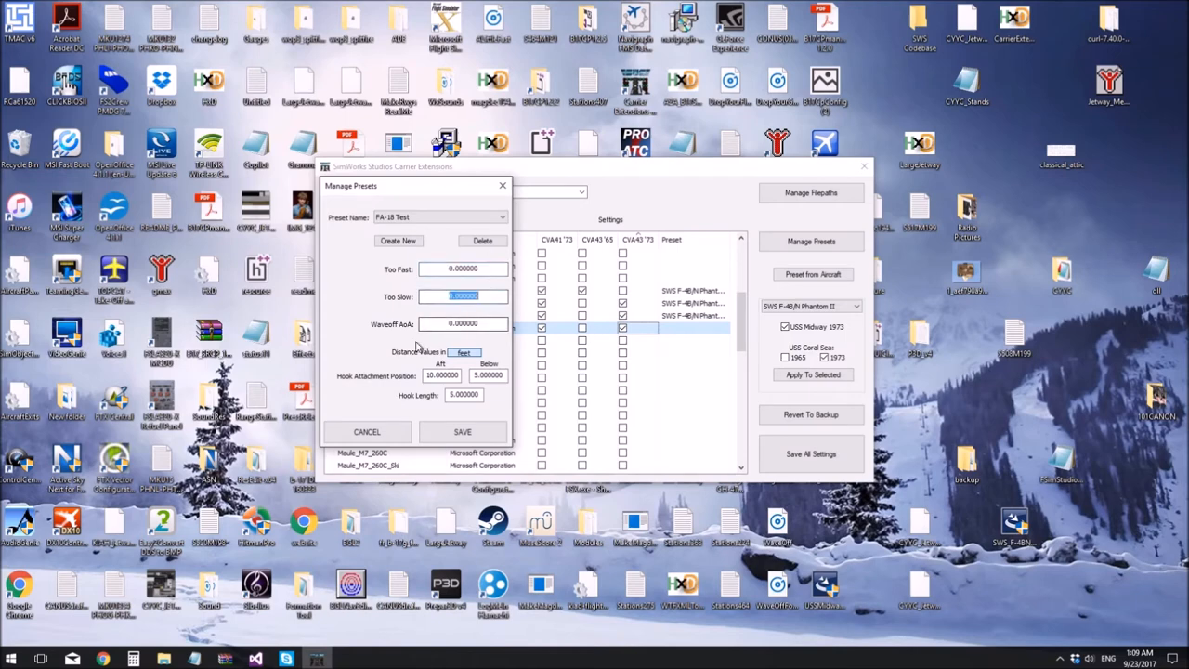
left_click(463, 323)
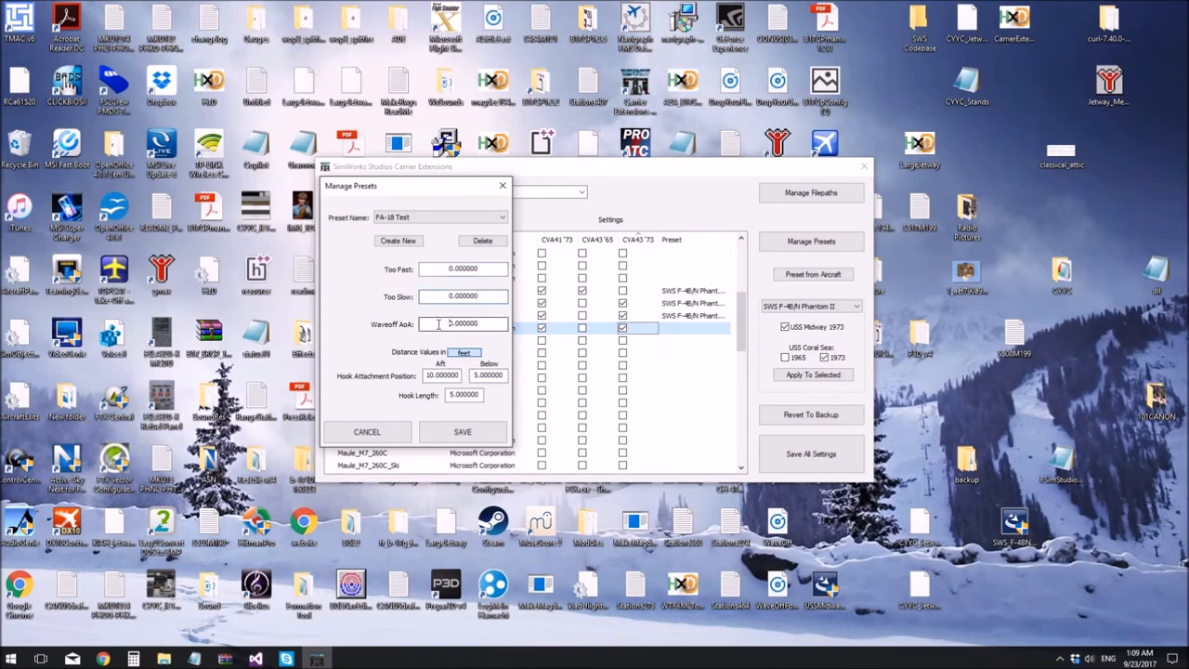
triple_click(463, 324)
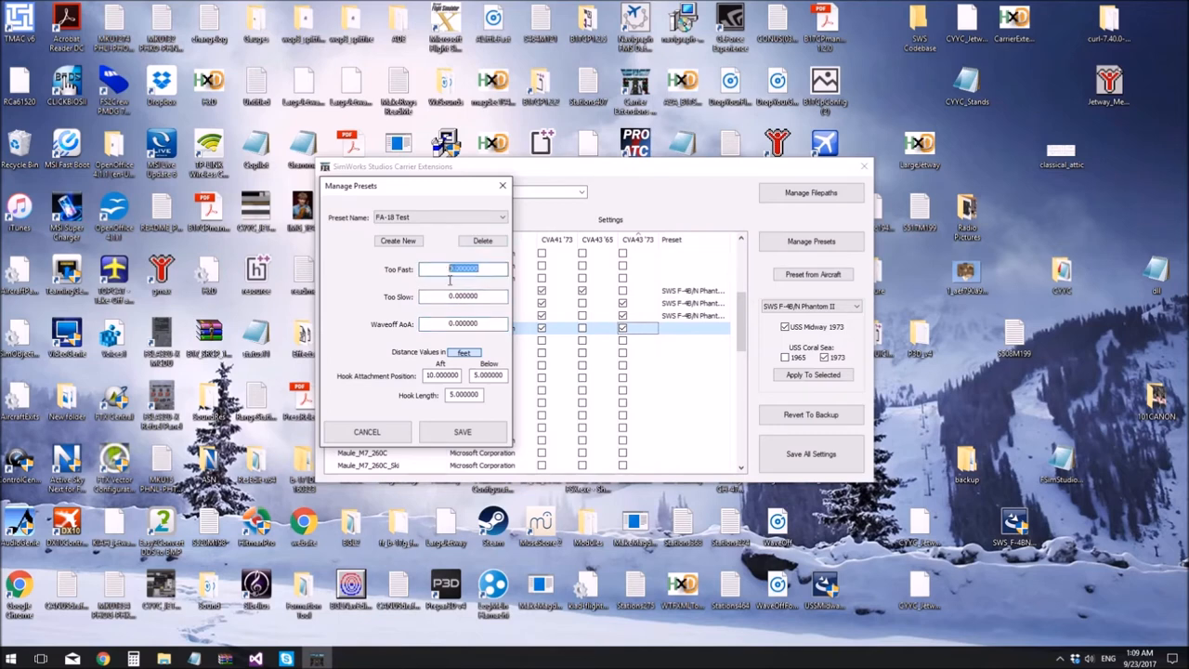
left_click(464, 296)
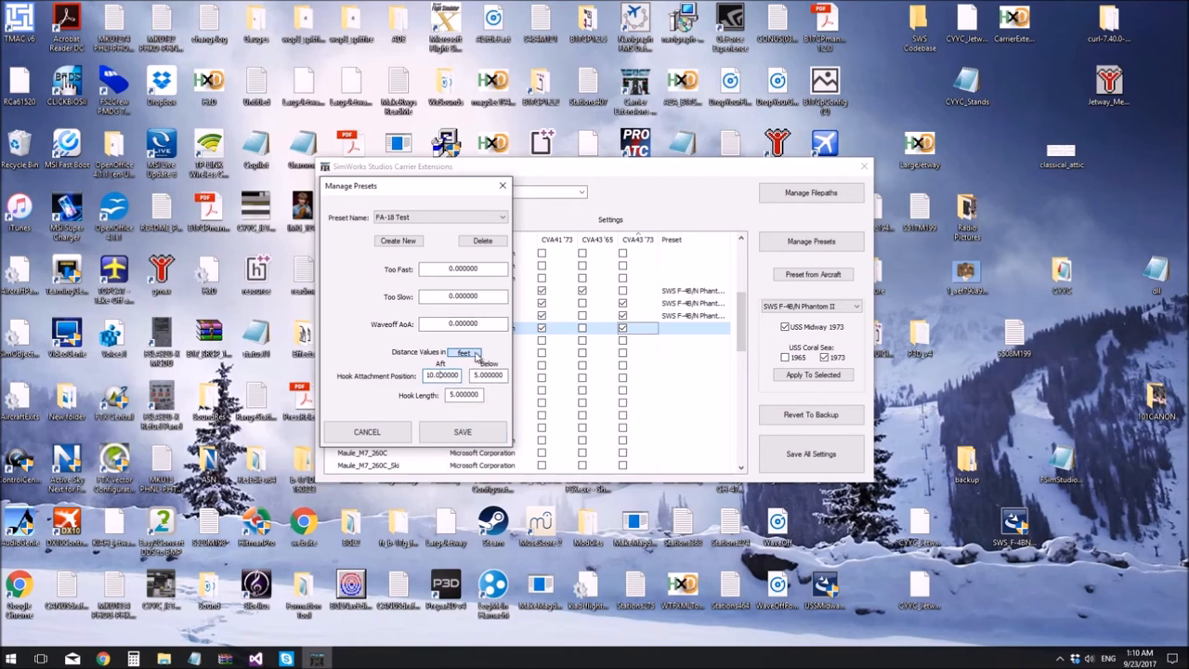
left_click(464, 352)
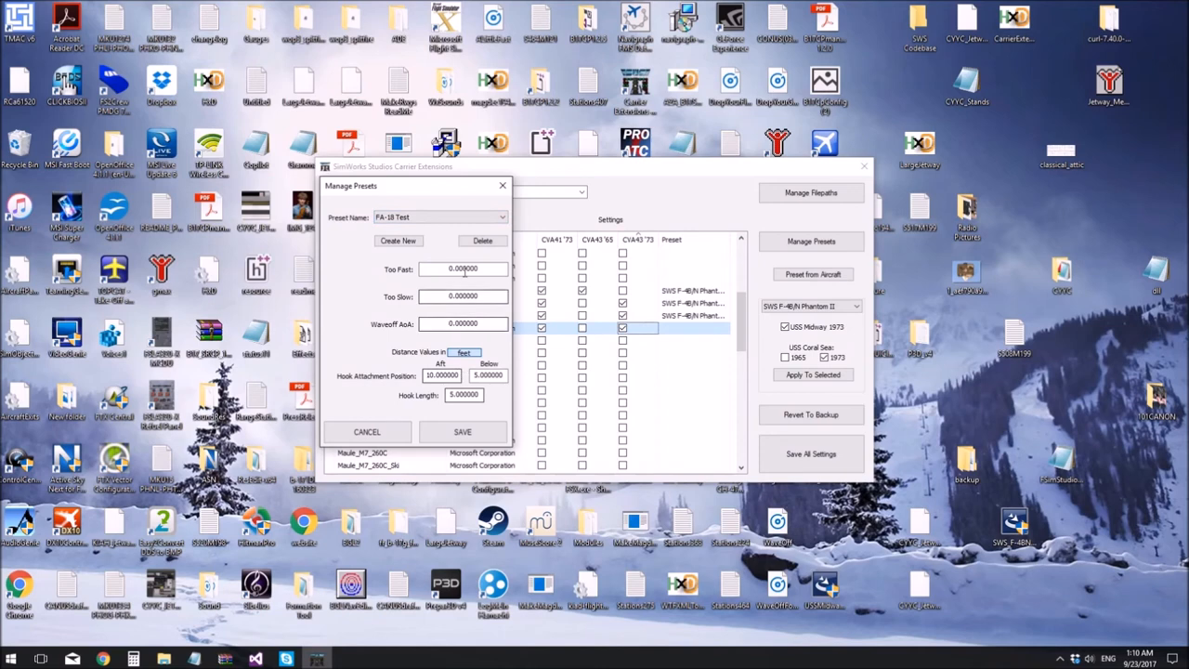
left_click(462, 431)
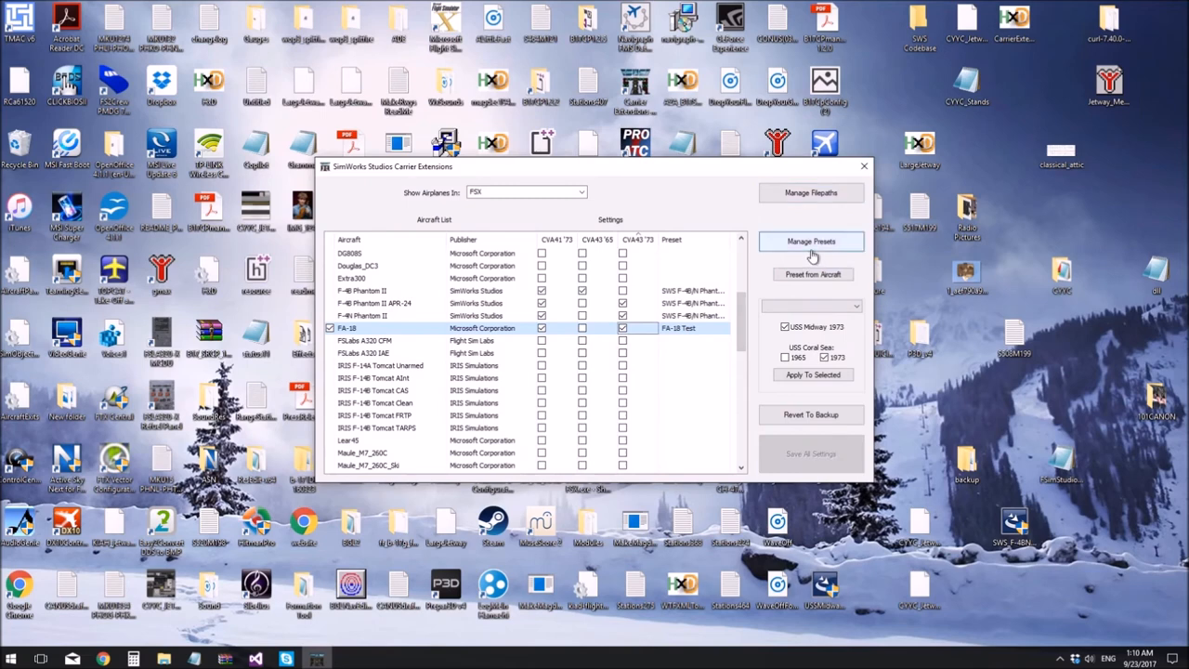
left_click(811, 241)
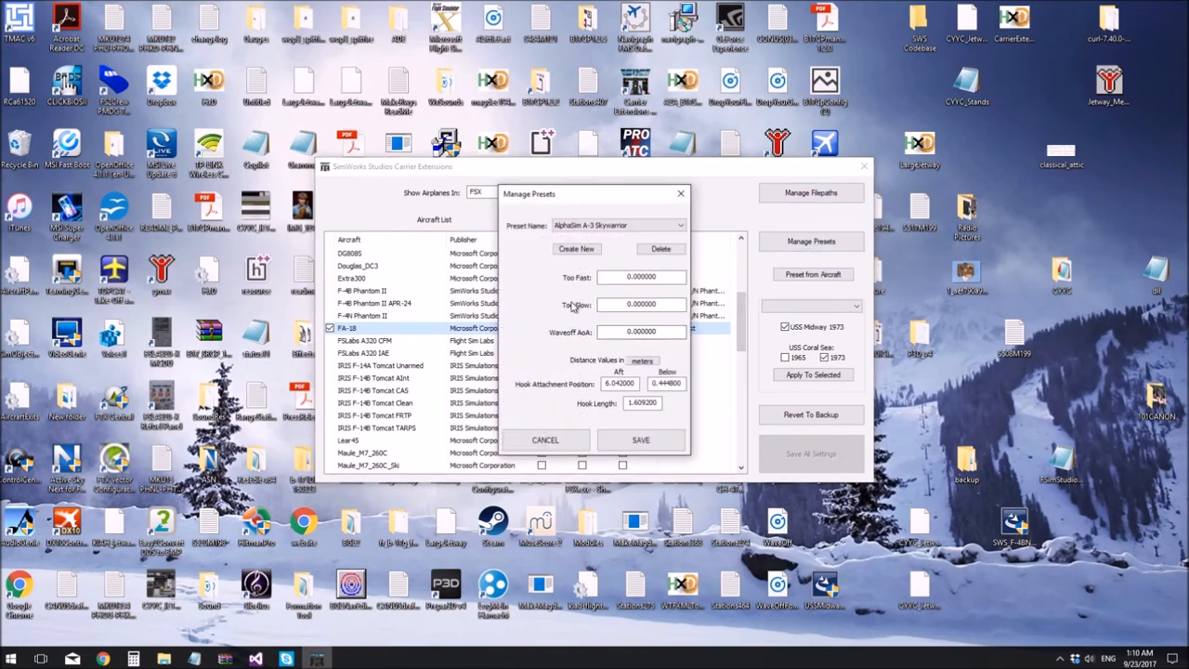
left_click(679, 224)
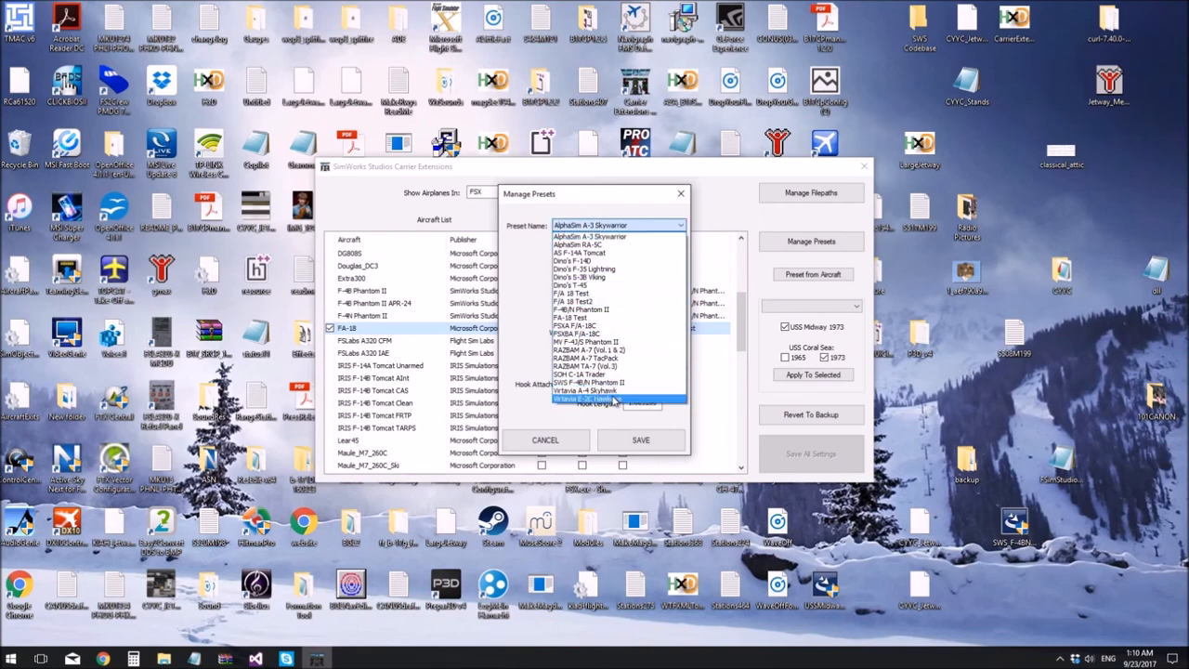
left_click(585, 390)
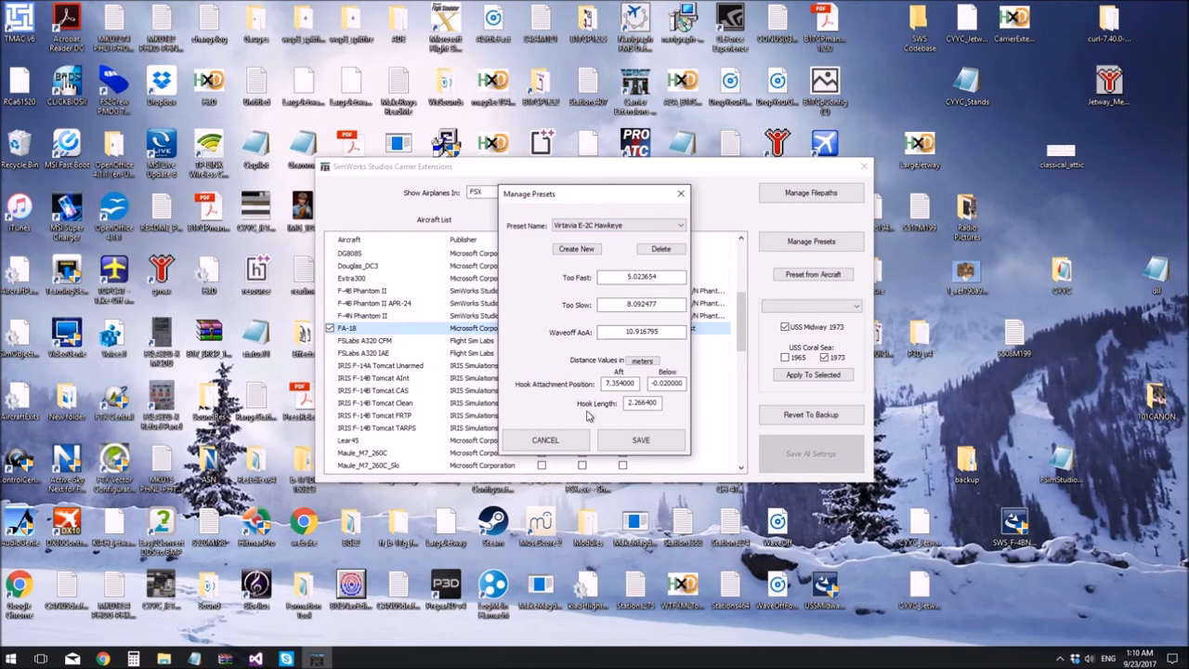
left_click(642, 361)
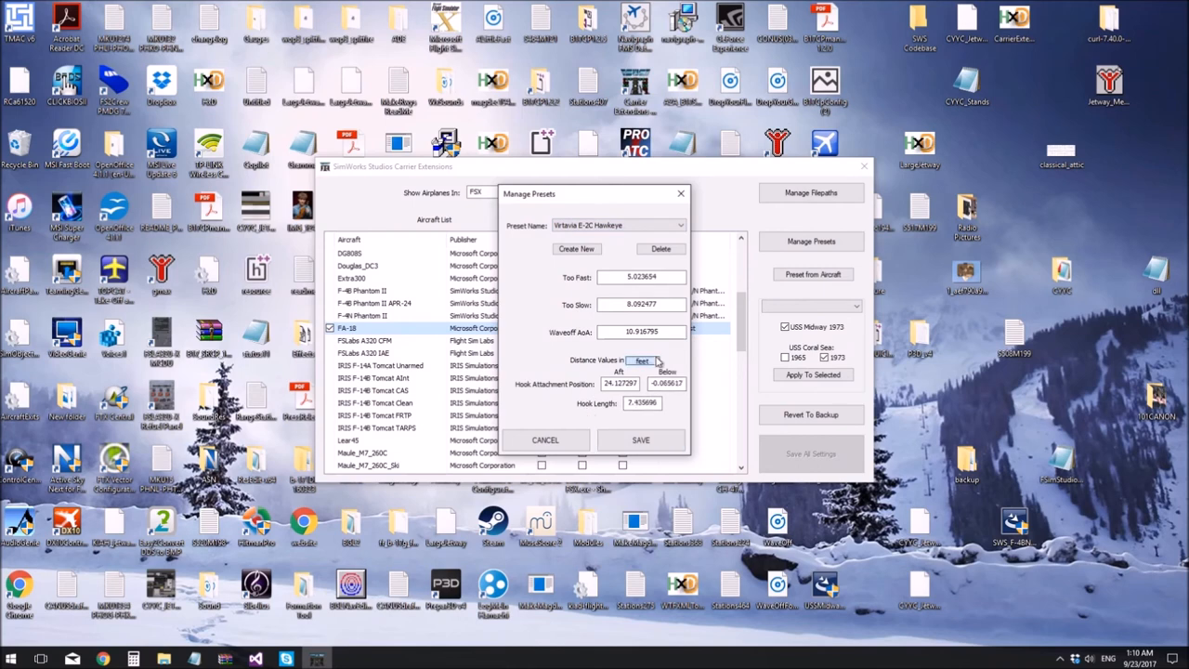
left_click(642, 361)
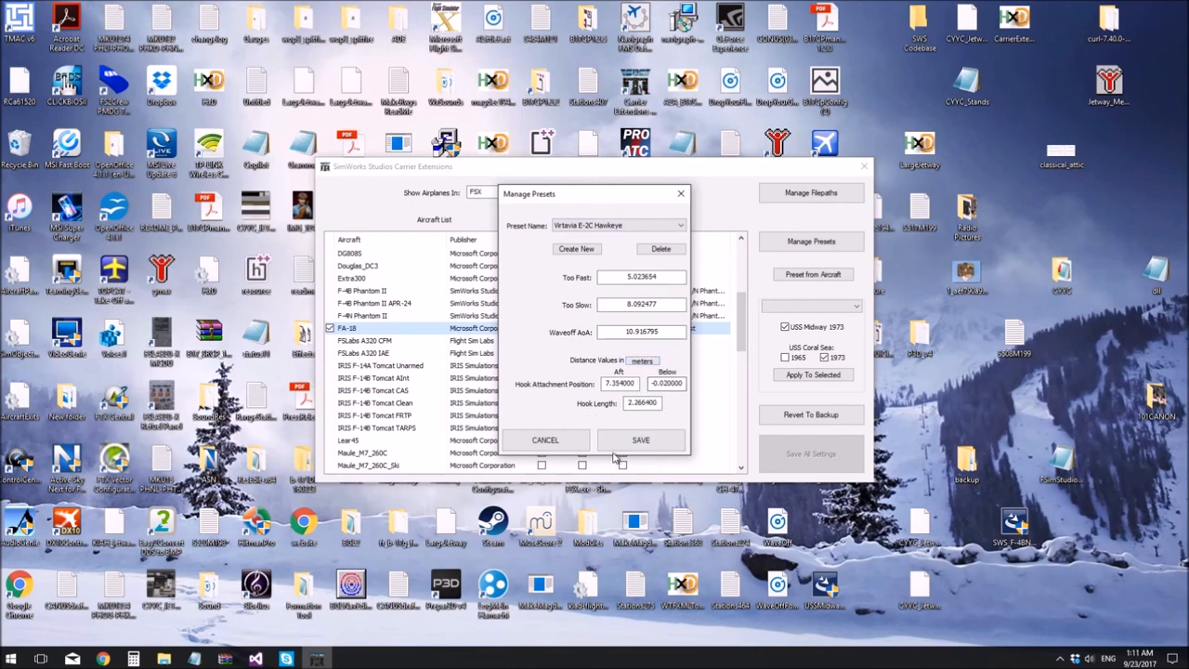
mouse_move(546, 439)
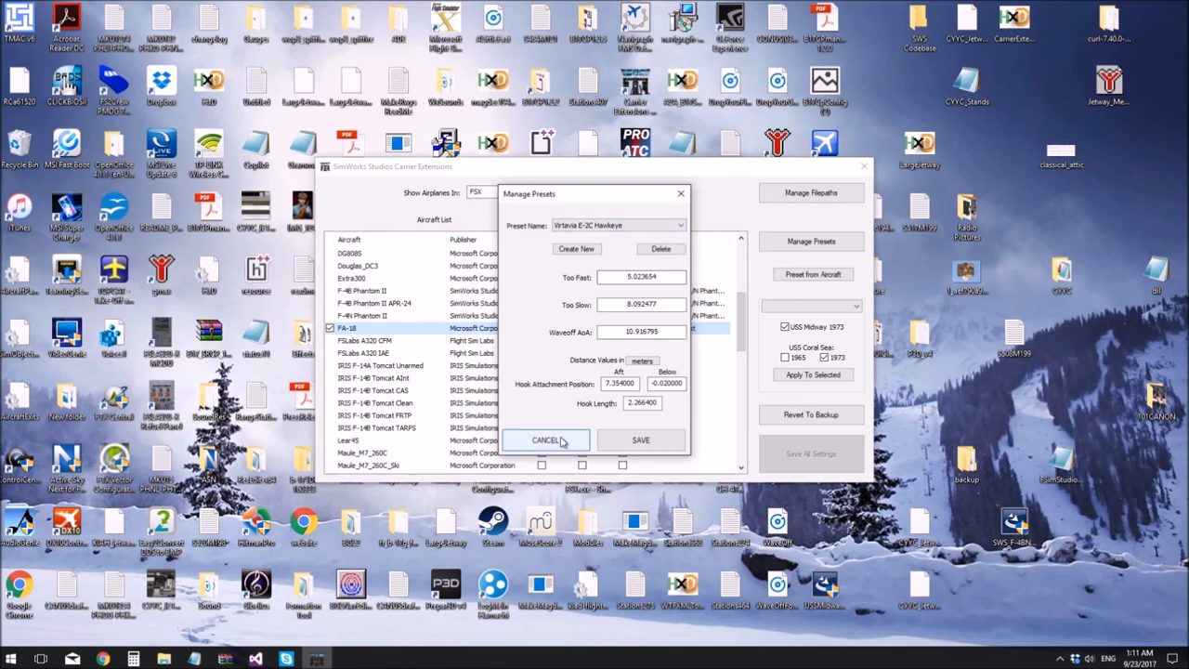
left_click(546, 440)
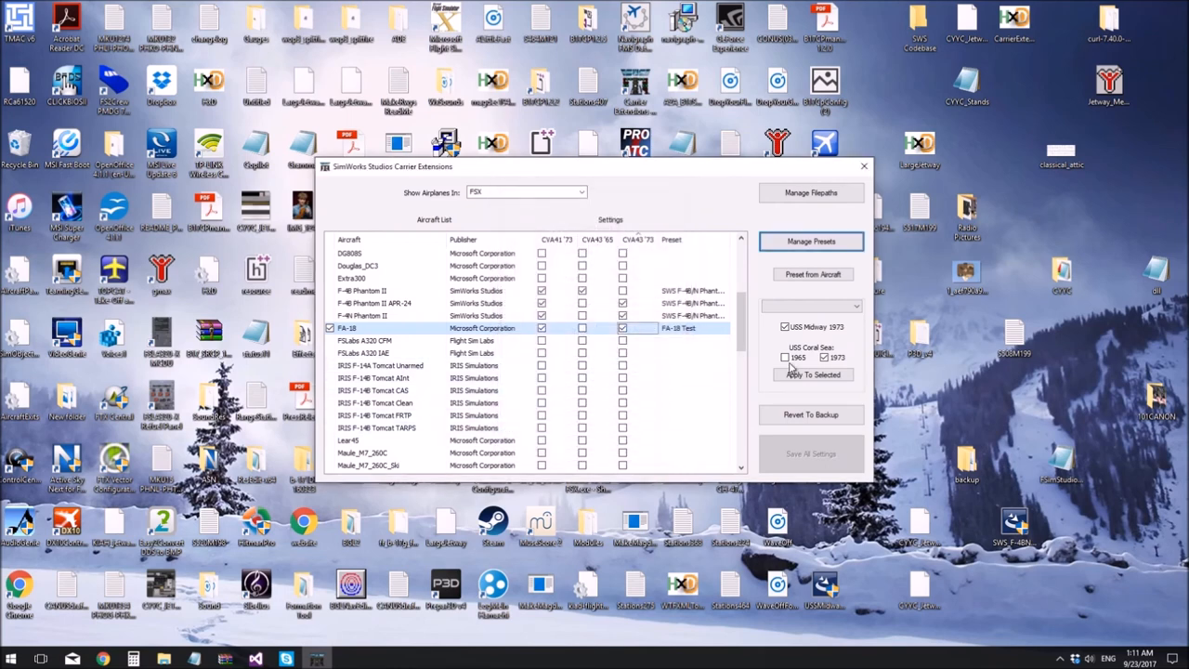
mouse_move(808, 182)
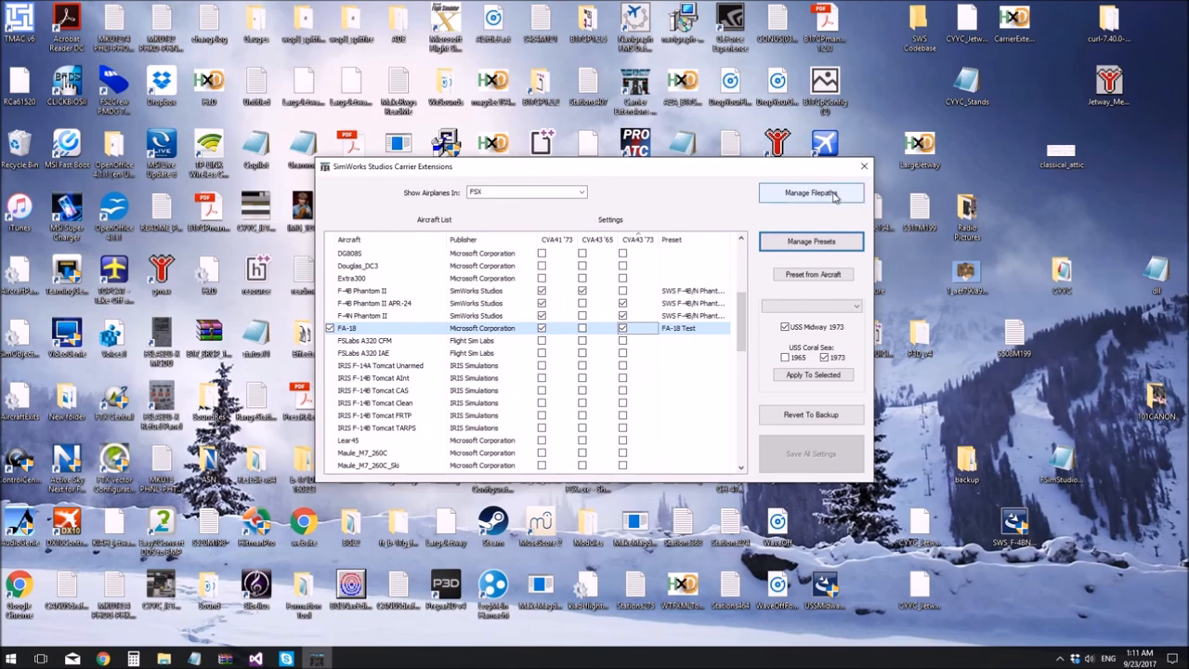
left_click(810, 192)
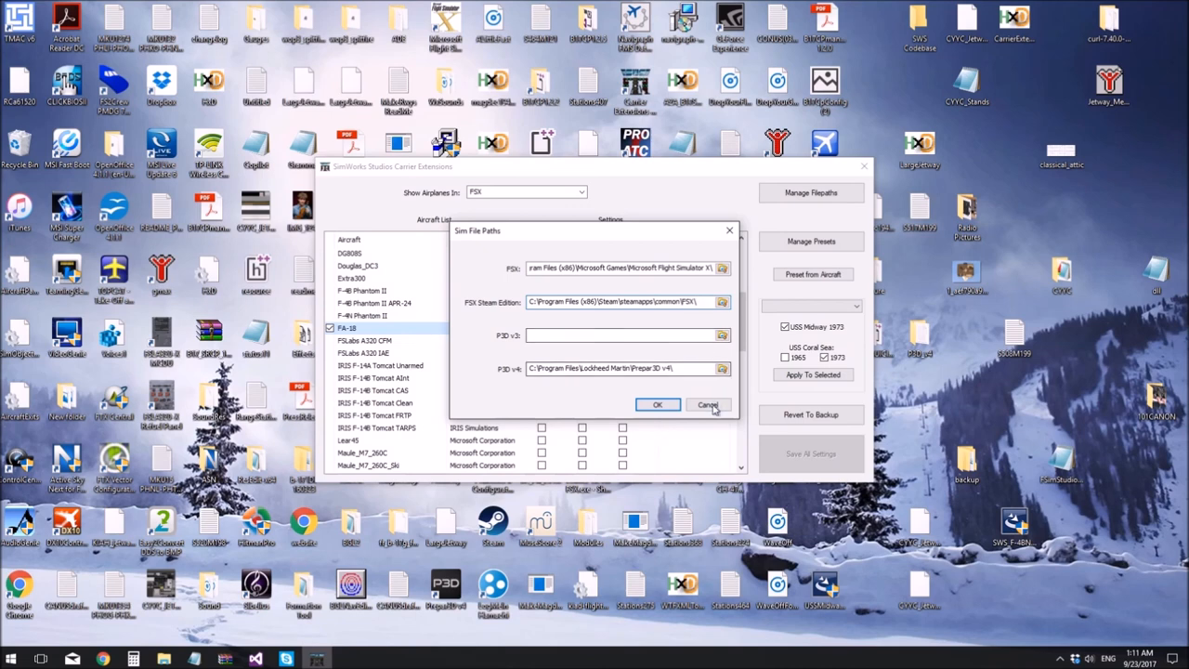
left_click(708, 404)
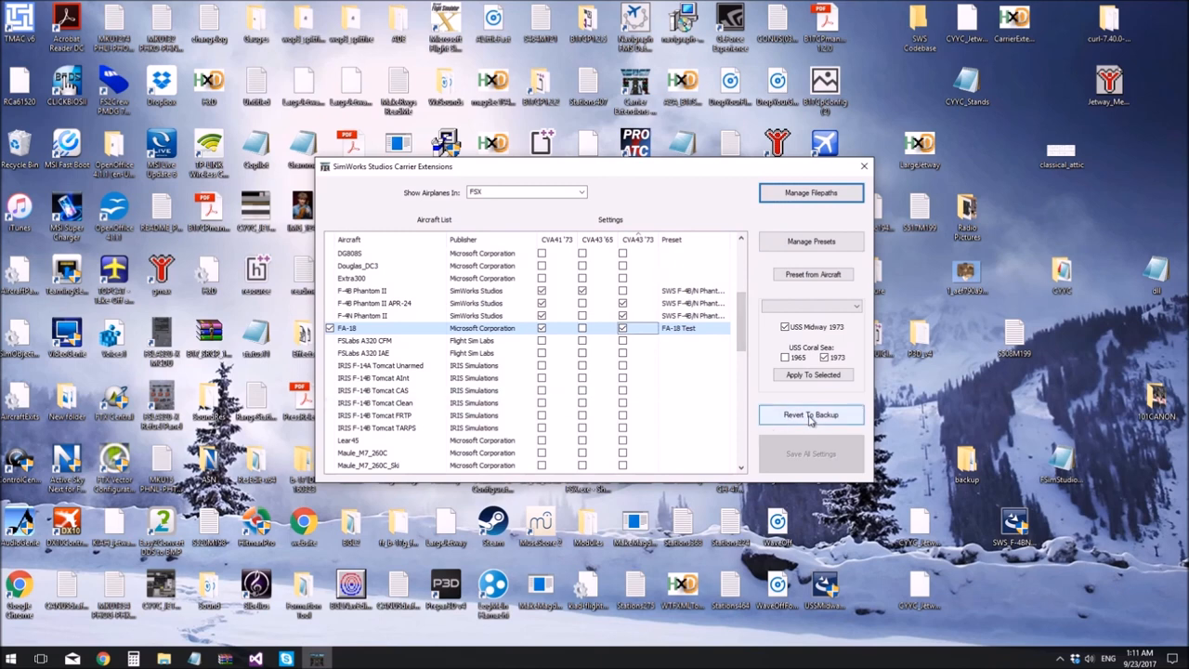
mouse_move(887, 412)
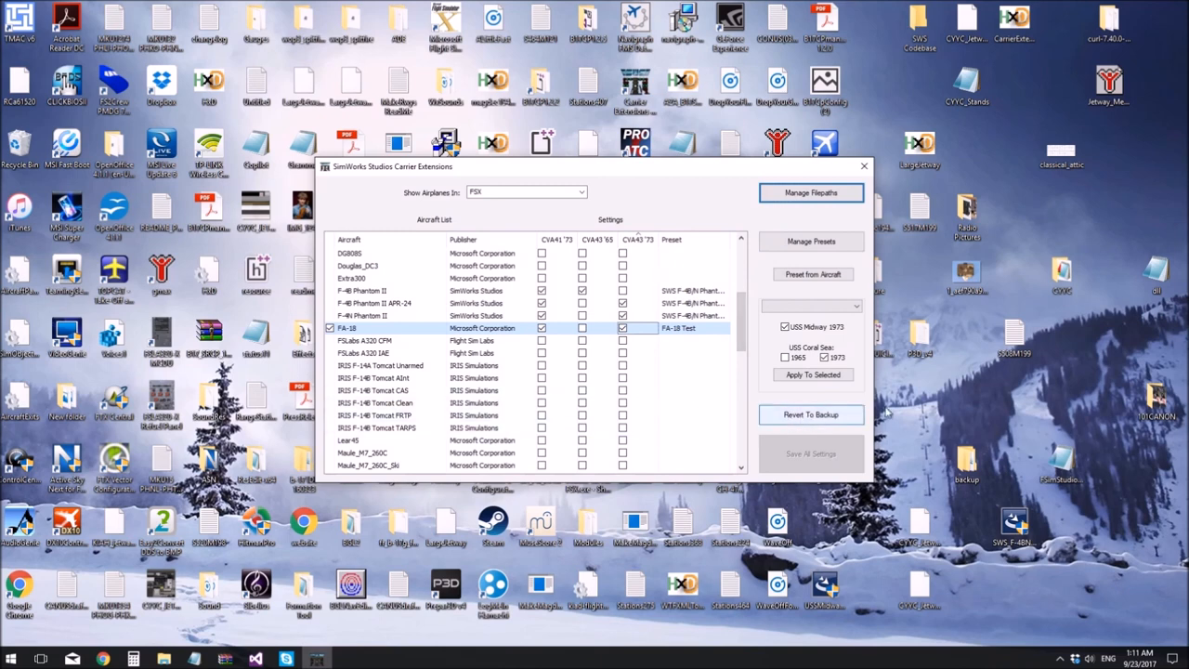
scroll("up", 3)
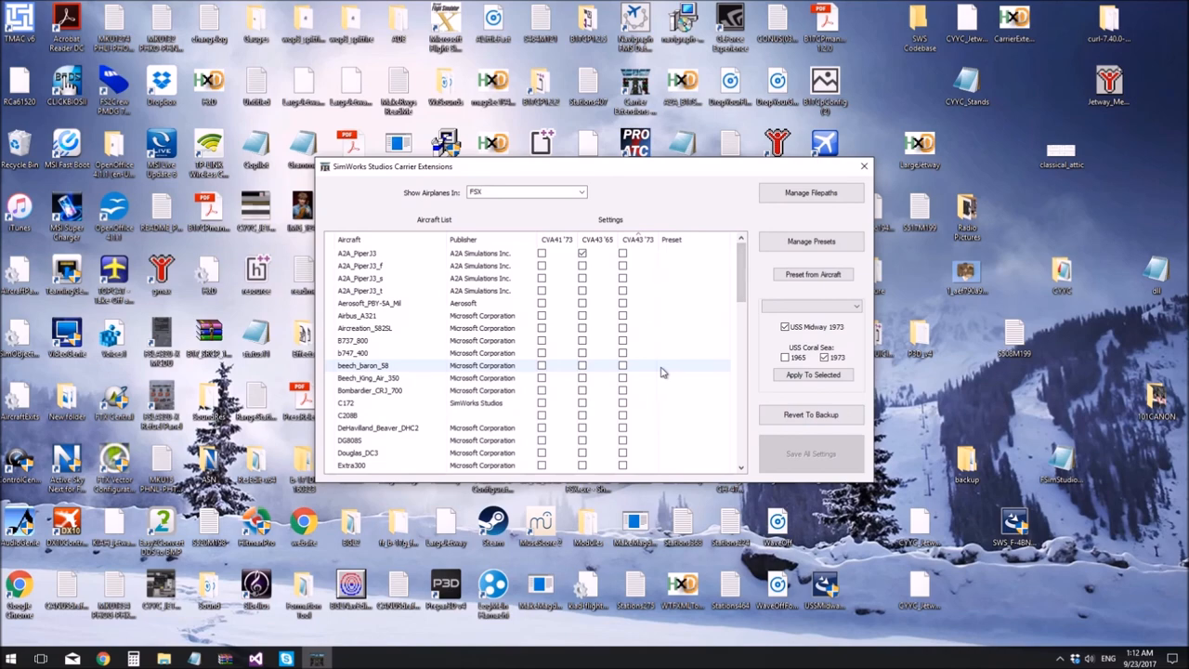
scroll("down", 3)
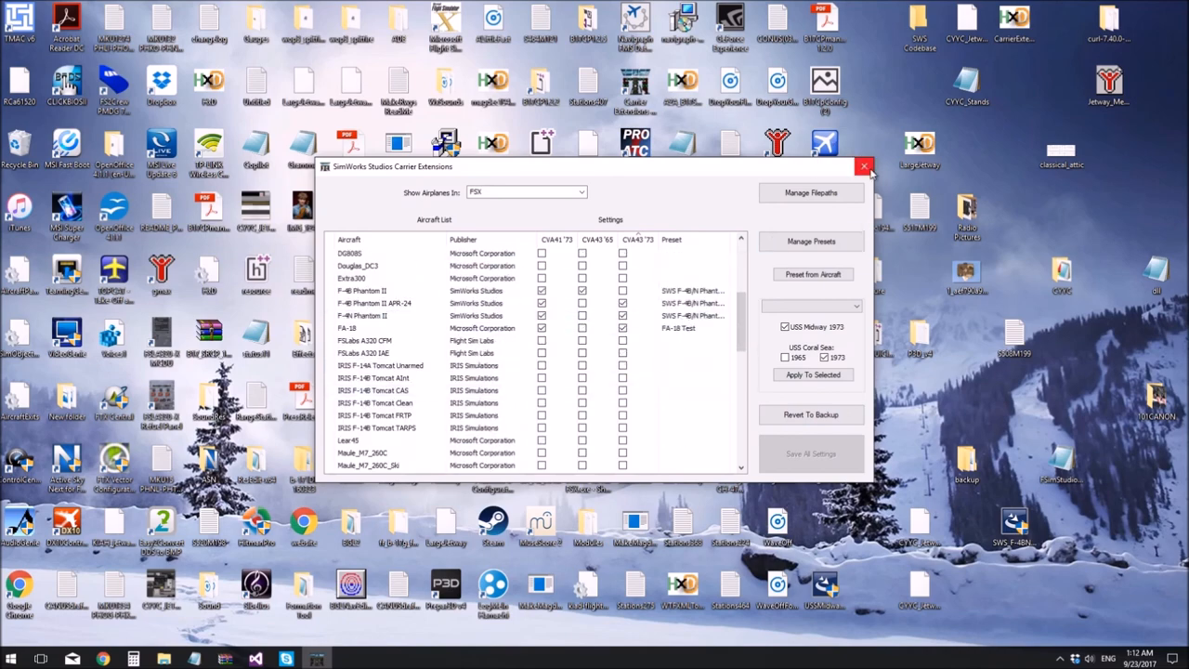